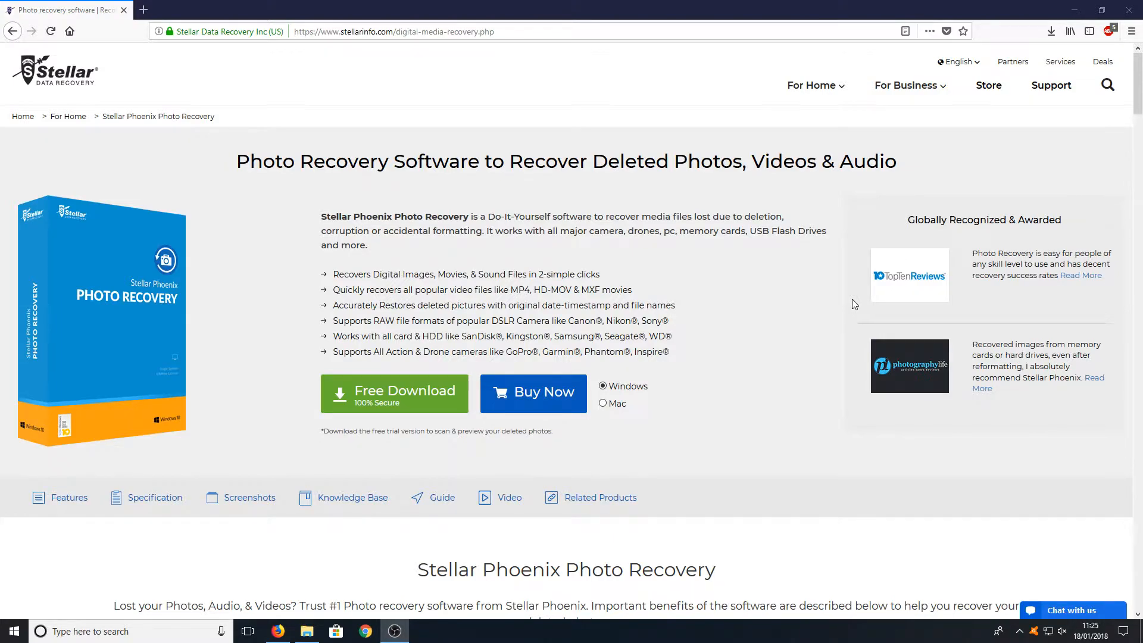
pyautogui.moveTo(734, 326)
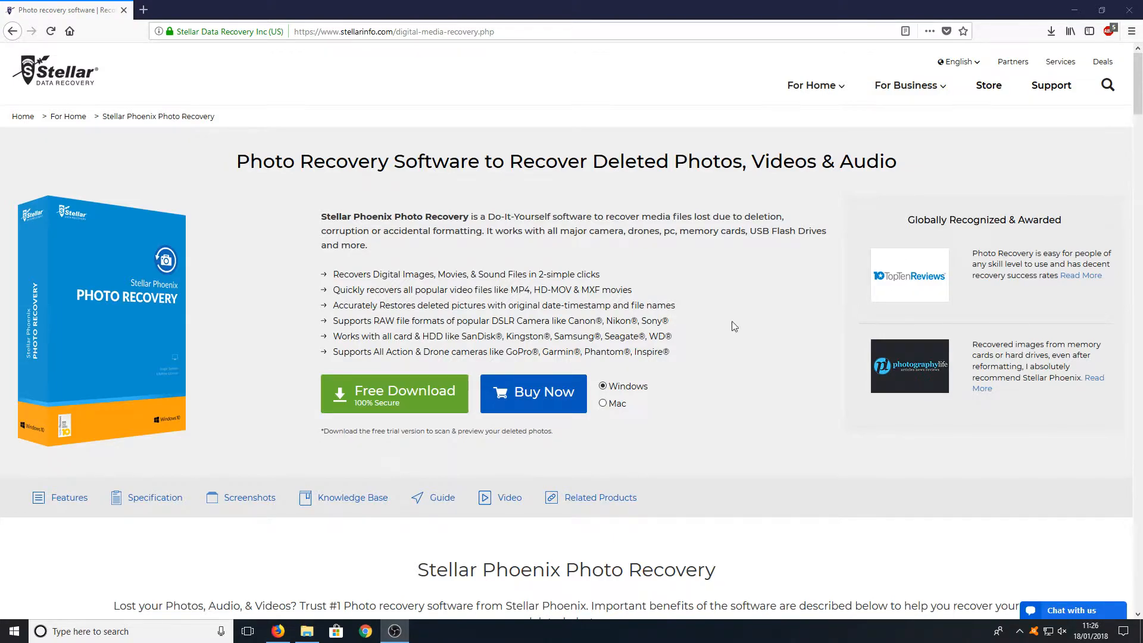
# Step: Download the free Windows trial of Stellar Phoenix Photo Recovery in Firefox and run its installer
pyautogui.click(394, 392)
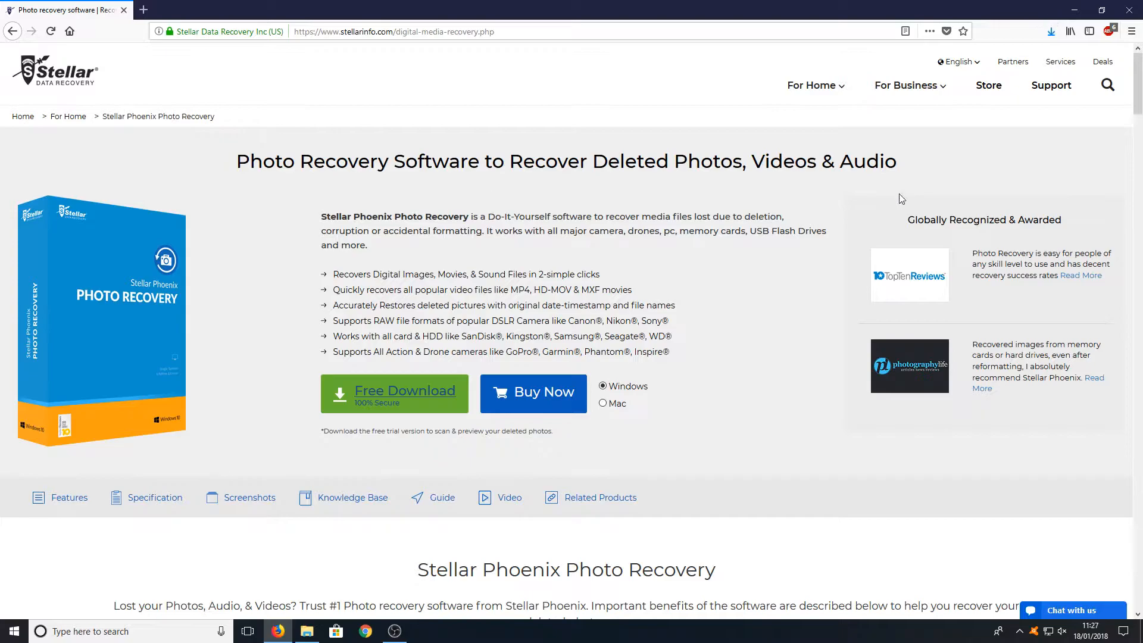
pyautogui.click(393, 393)
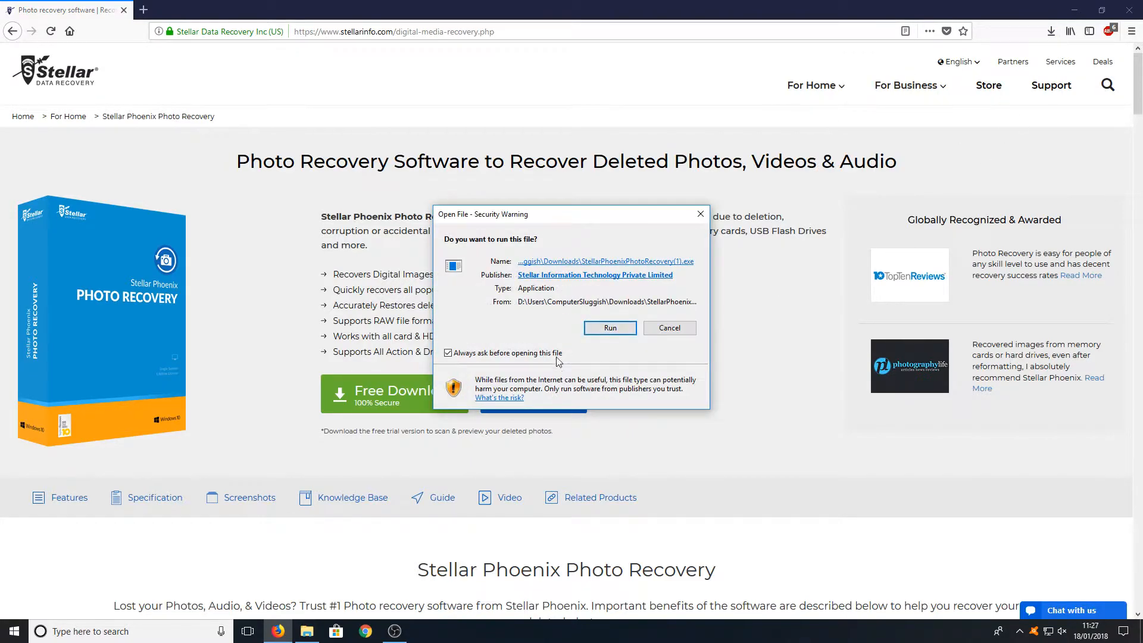
pyautogui.click(610, 327)
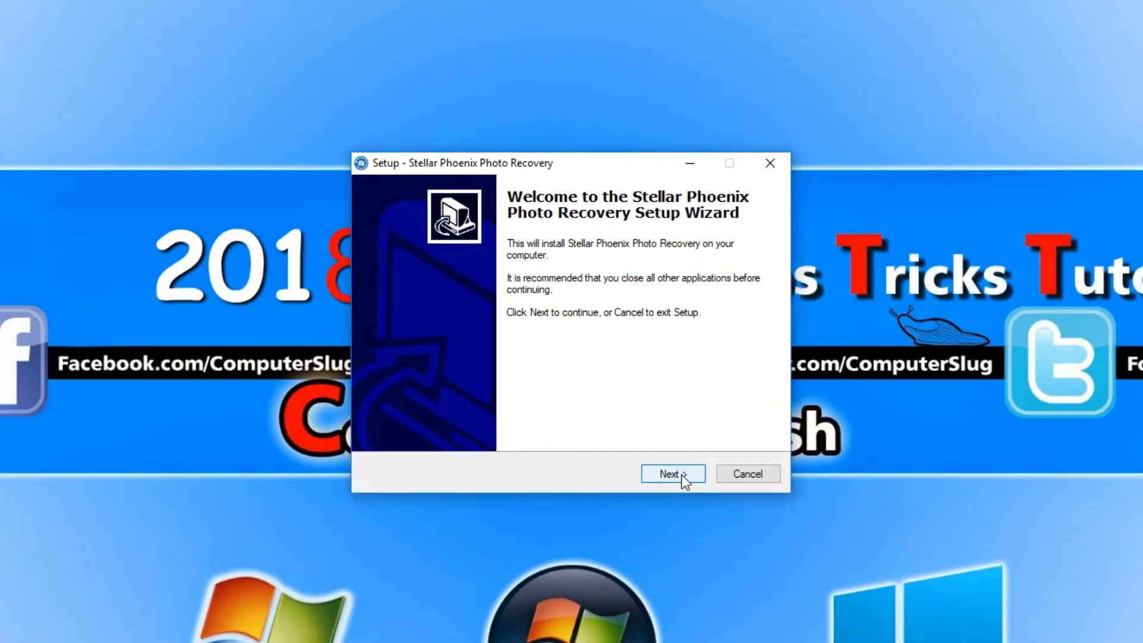
# Step: Install with the default folder and desktop icon, then finish and launch Stellar Phoenix Photo Recovery
pyautogui.click(672, 473)
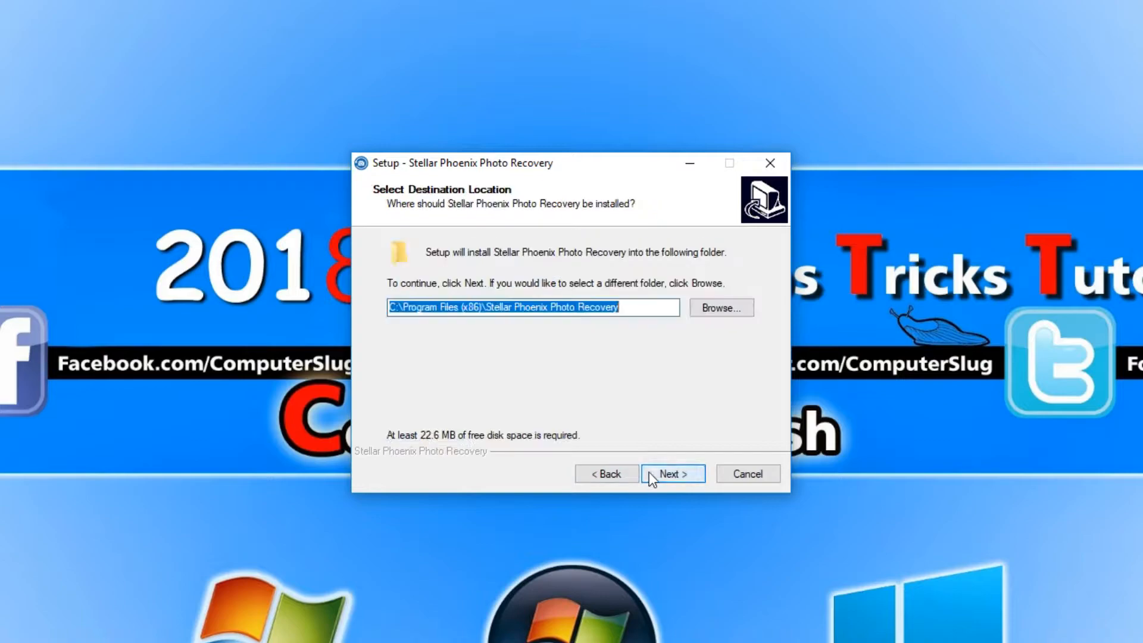
pyautogui.click(671, 473)
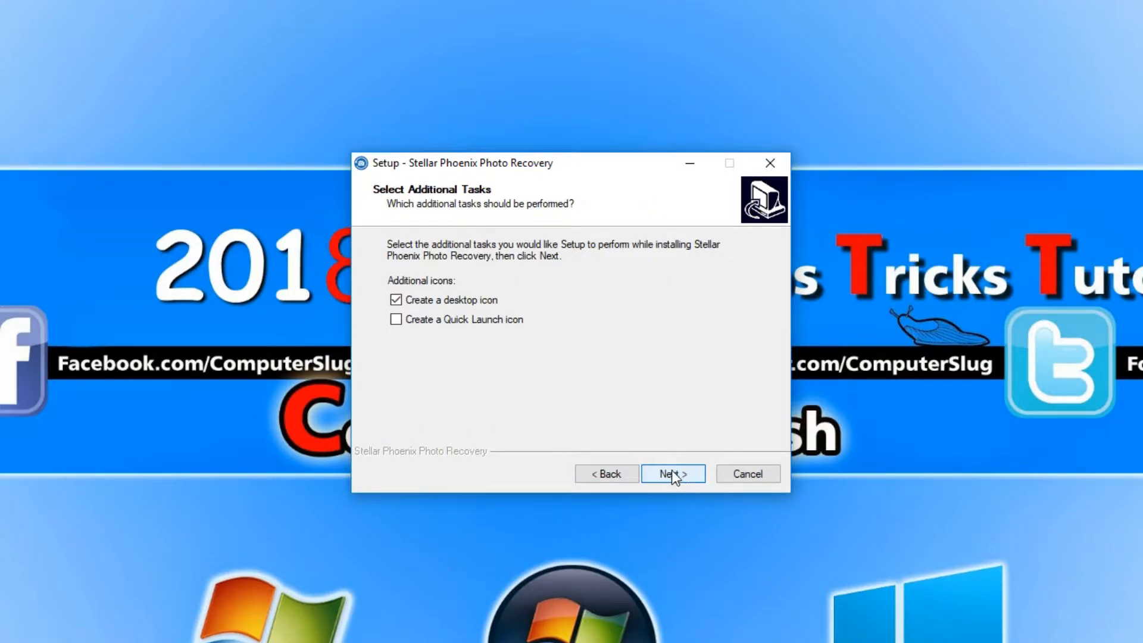
pyautogui.click(672, 474)
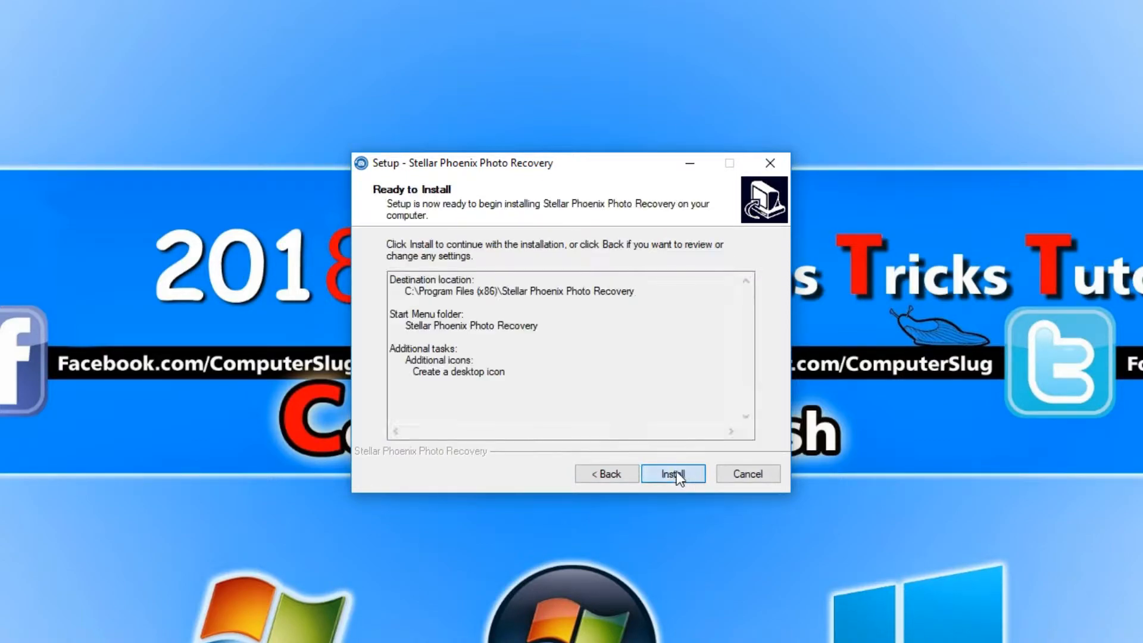
pyautogui.click(672, 473)
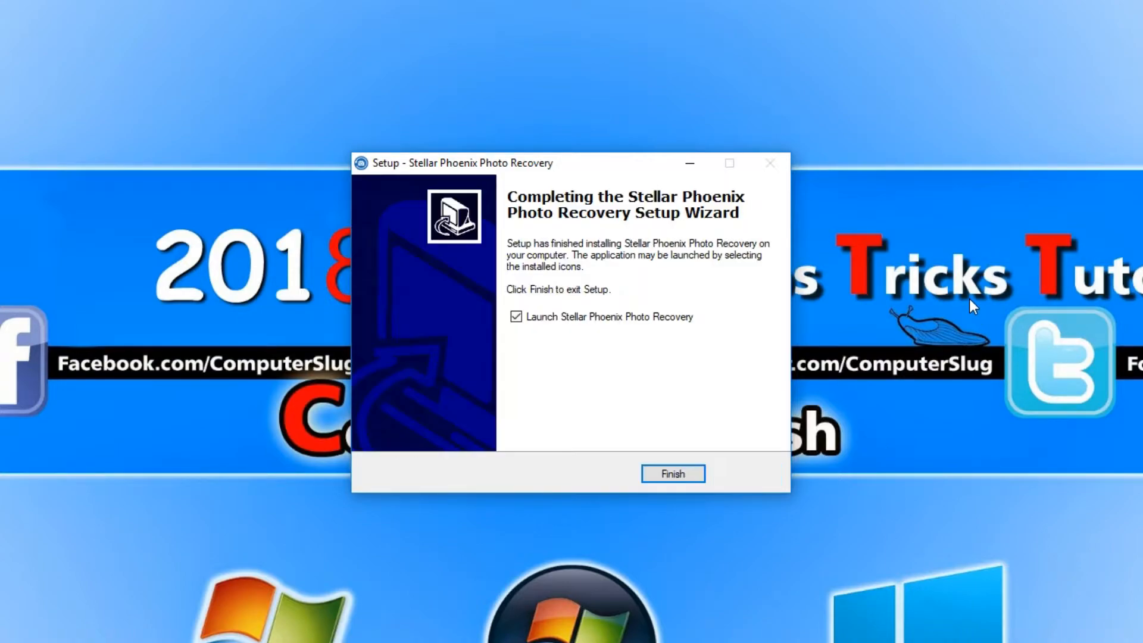
pyautogui.moveTo(652, 350)
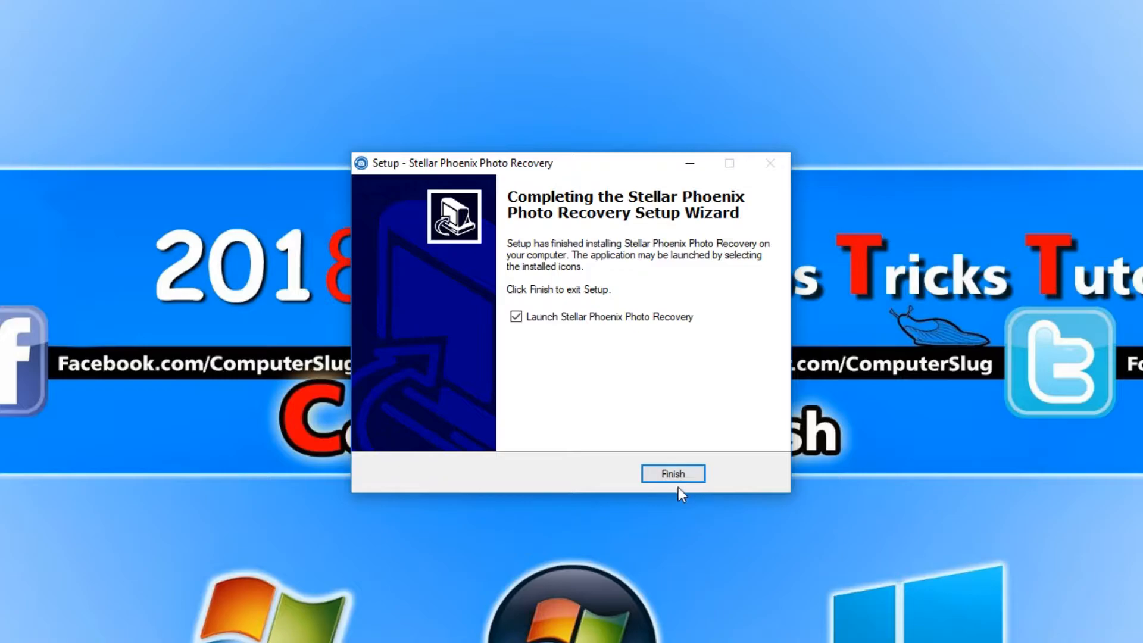
pyautogui.click(671, 473)
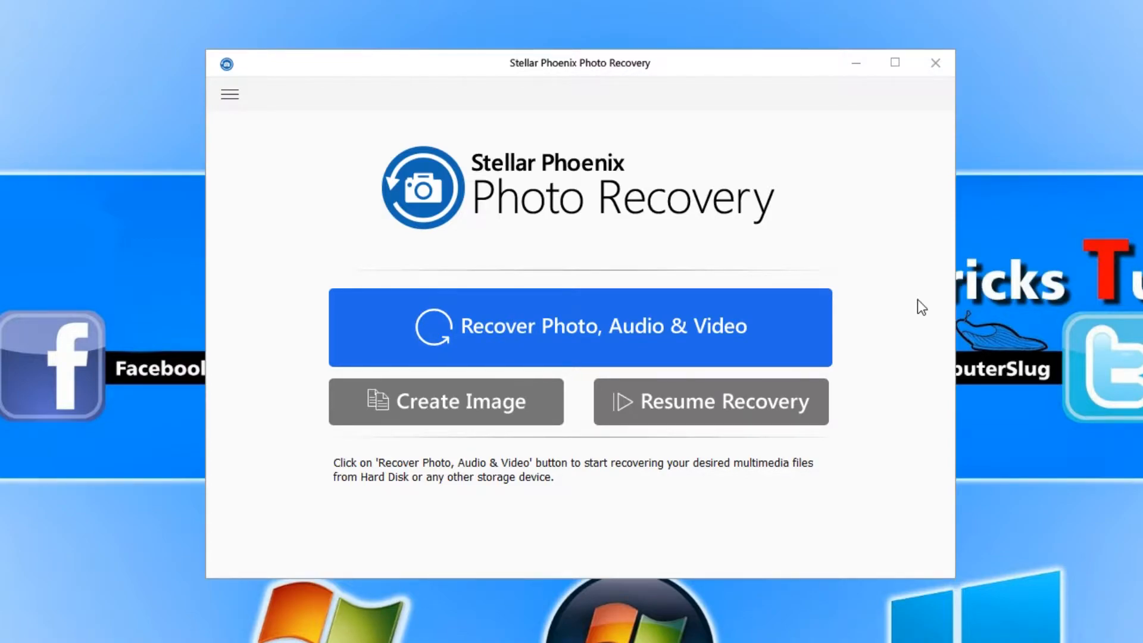
pyautogui.moveTo(950, 313)
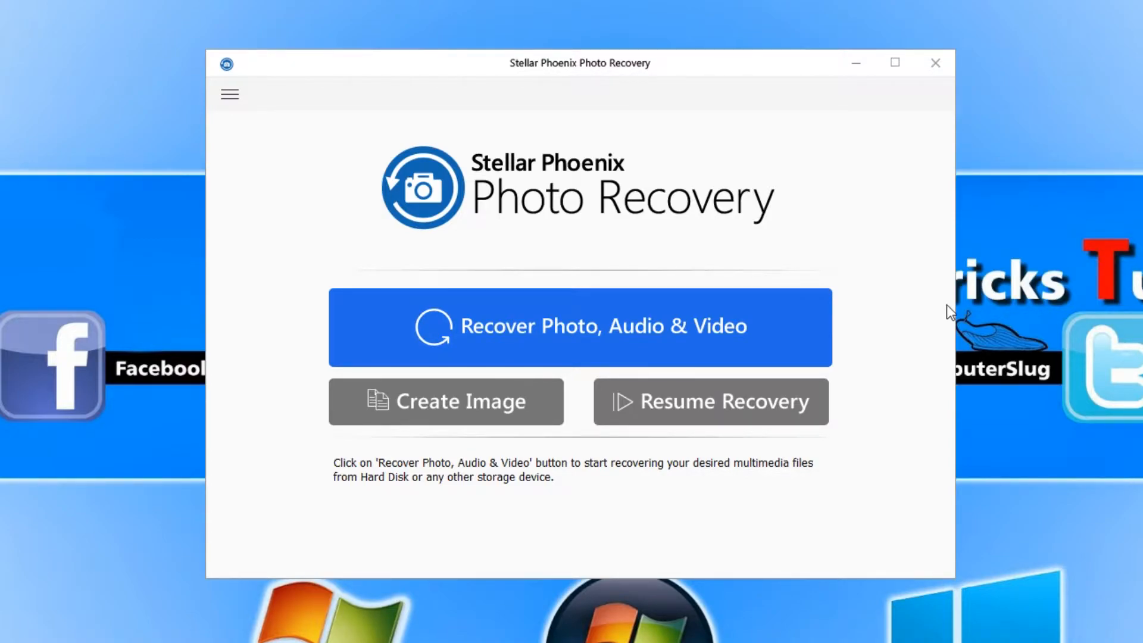
# Step: Choose Create Image on the start screen to list drives for imaging
pyautogui.click(446, 400)
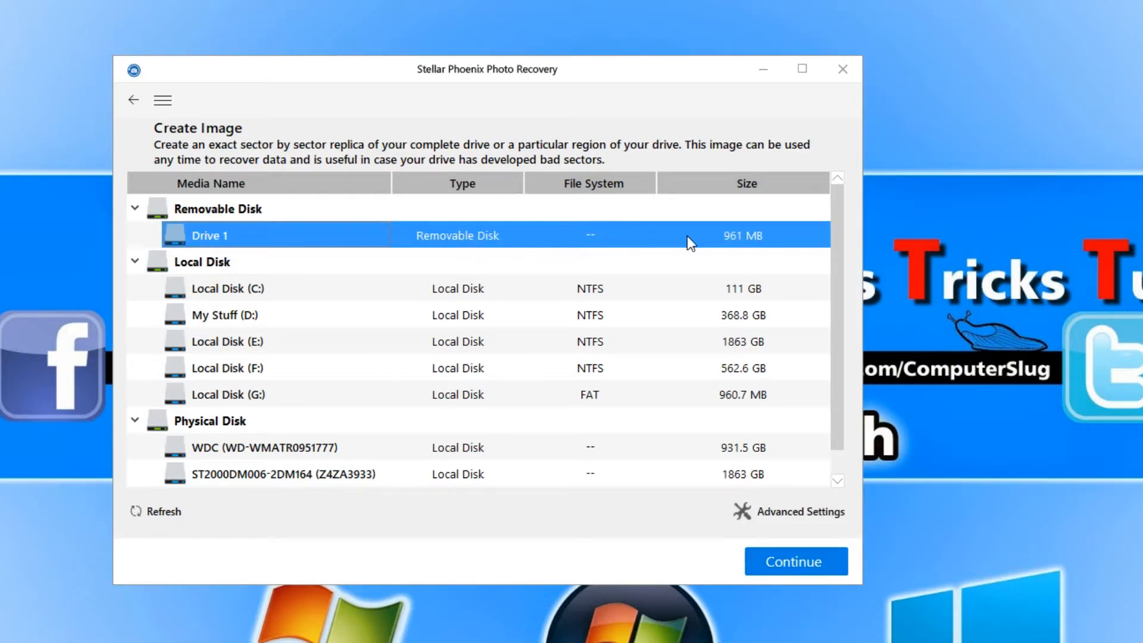
# Step: Image the 961 MB removable Drive 1 to the desktop and acknowledge completion
pyautogui.click(794, 562)
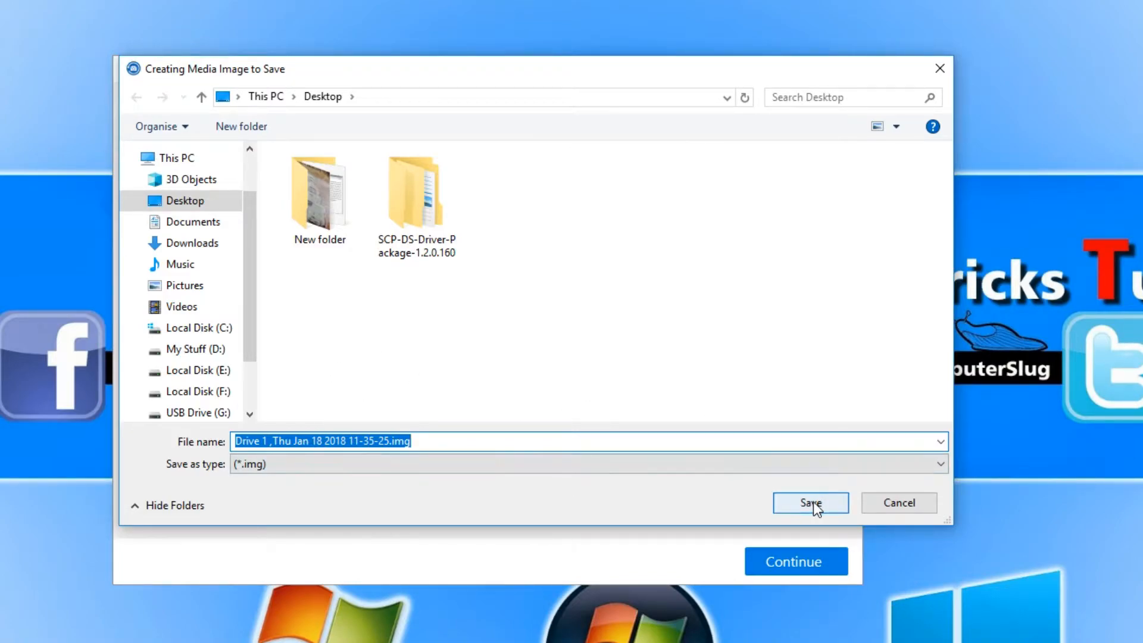
pyautogui.click(810, 502)
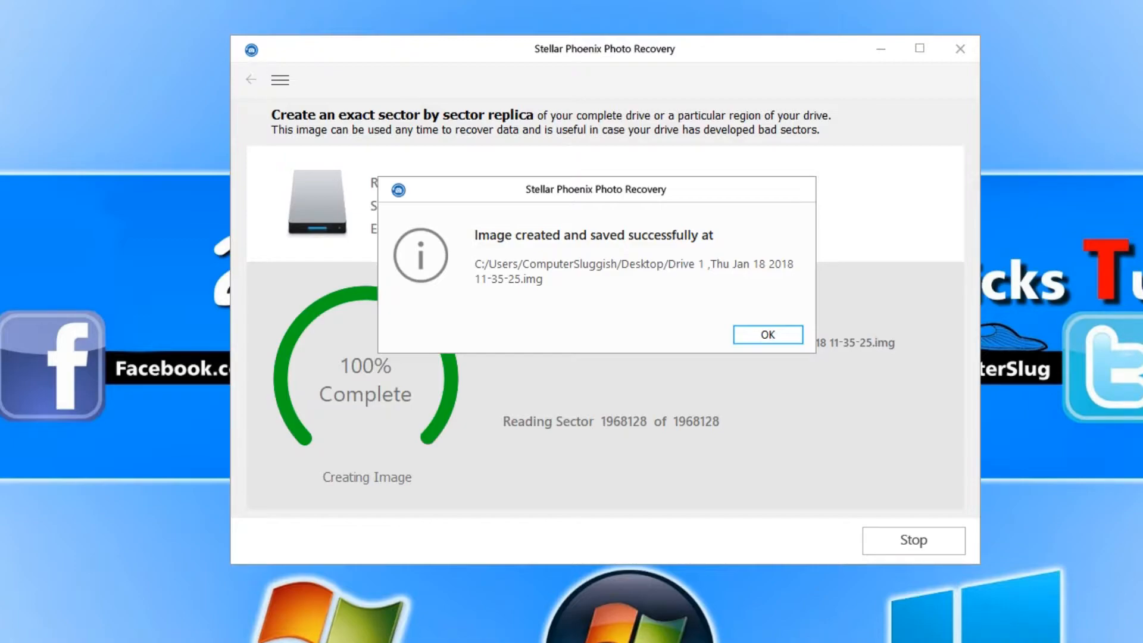
pyautogui.moveTo(780, 335)
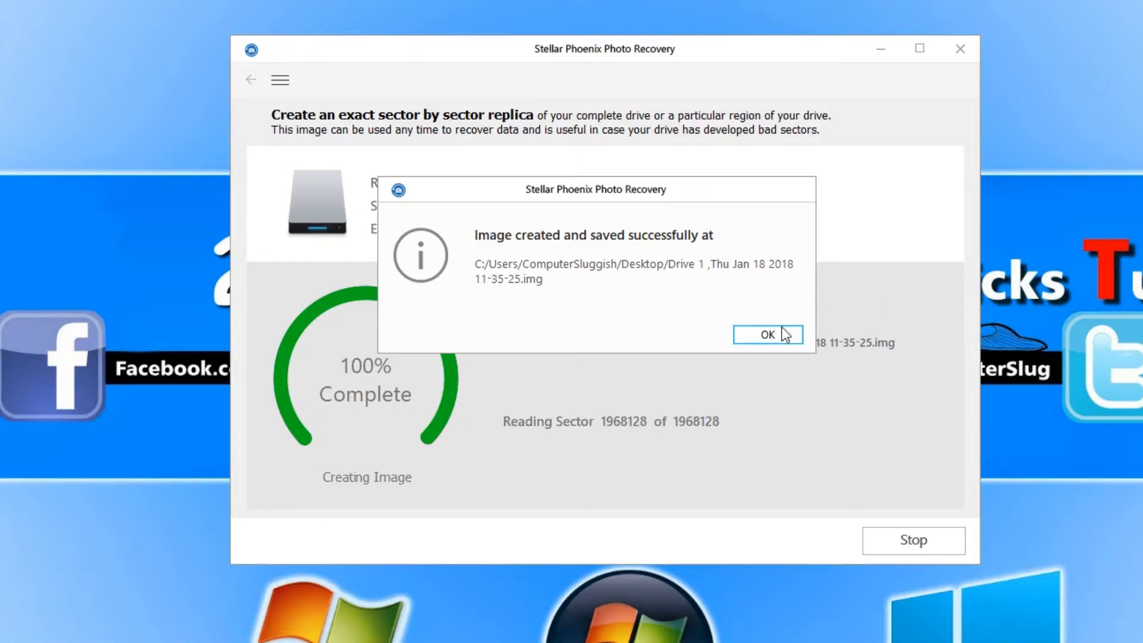
pyautogui.click(766, 335)
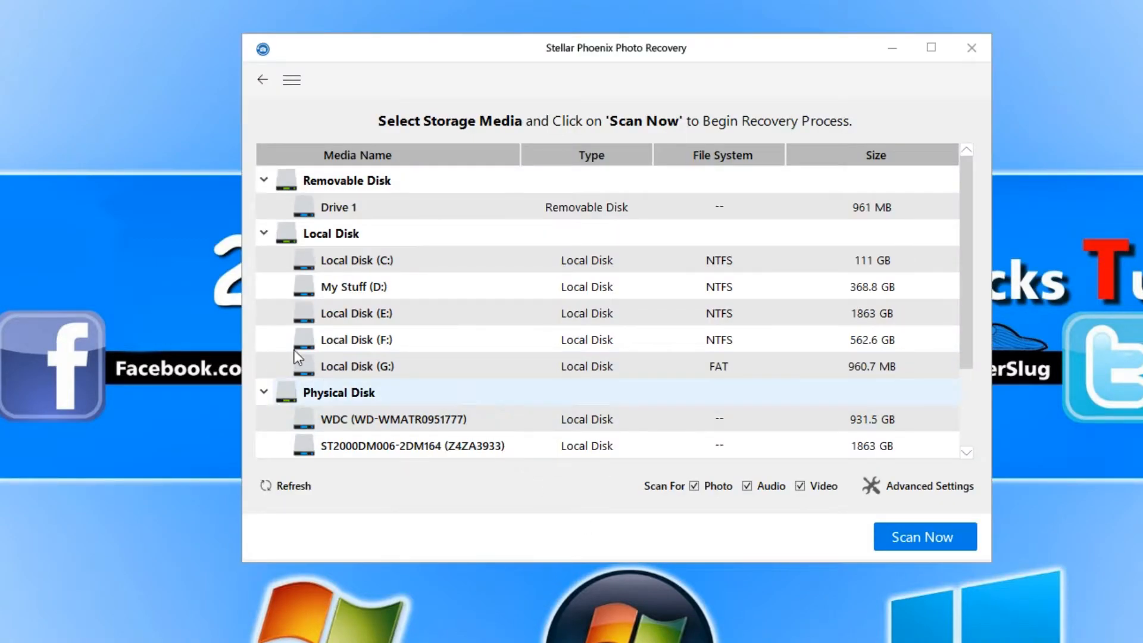
# Step: Return home, resume recovery from the saved Drive 1 .img file and scan it
pyautogui.click(262, 79)
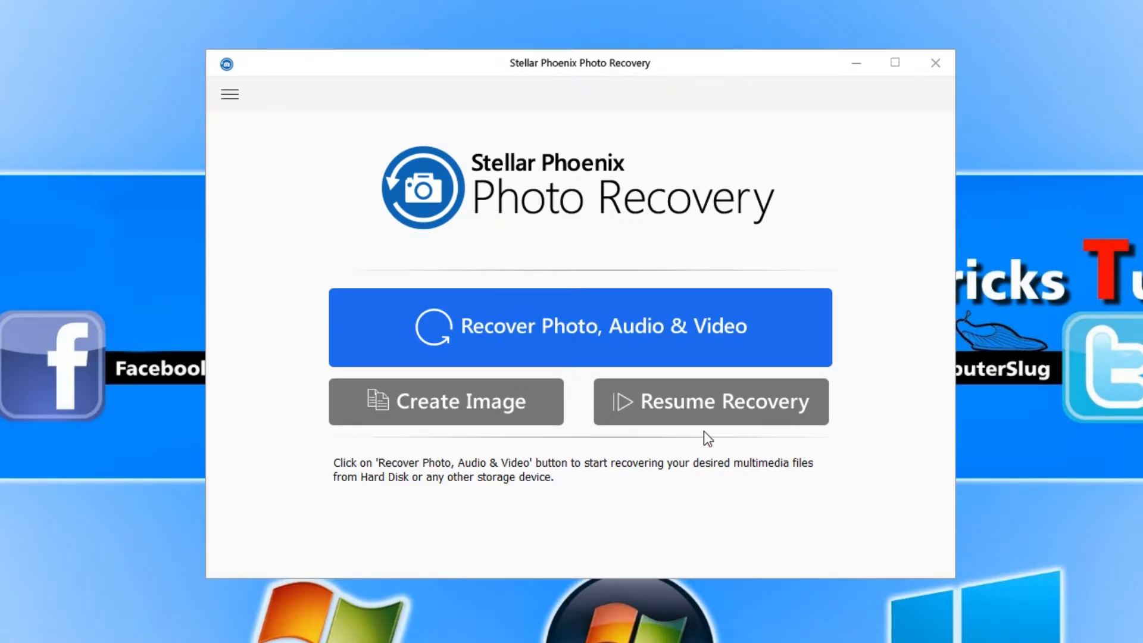
pyautogui.click(709, 401)
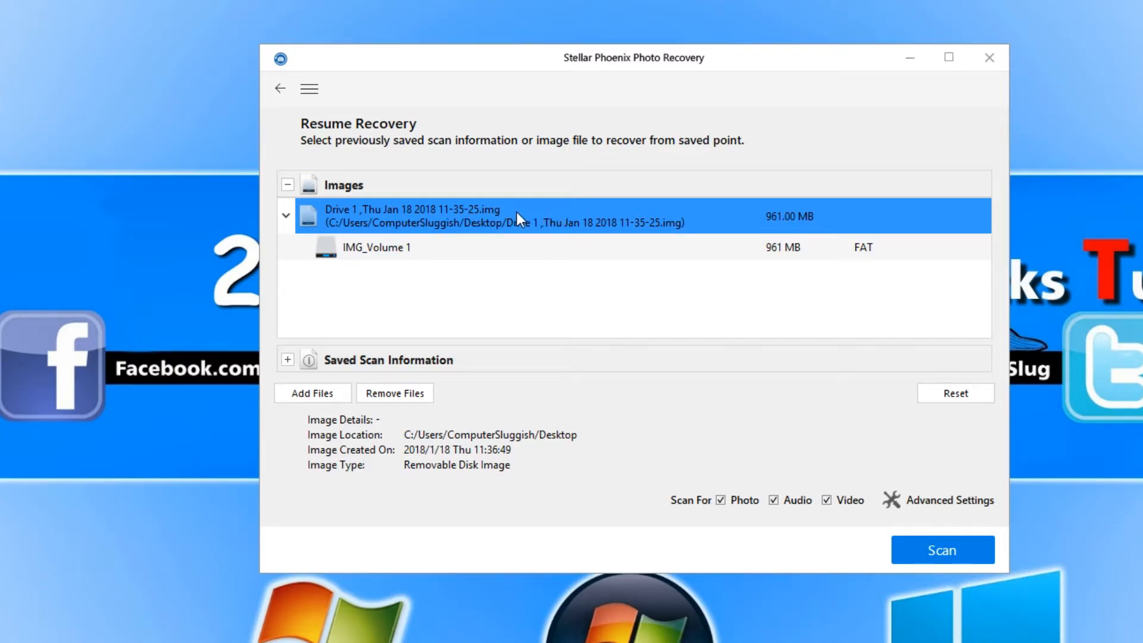
pyautogui.moveTo(314, 406)
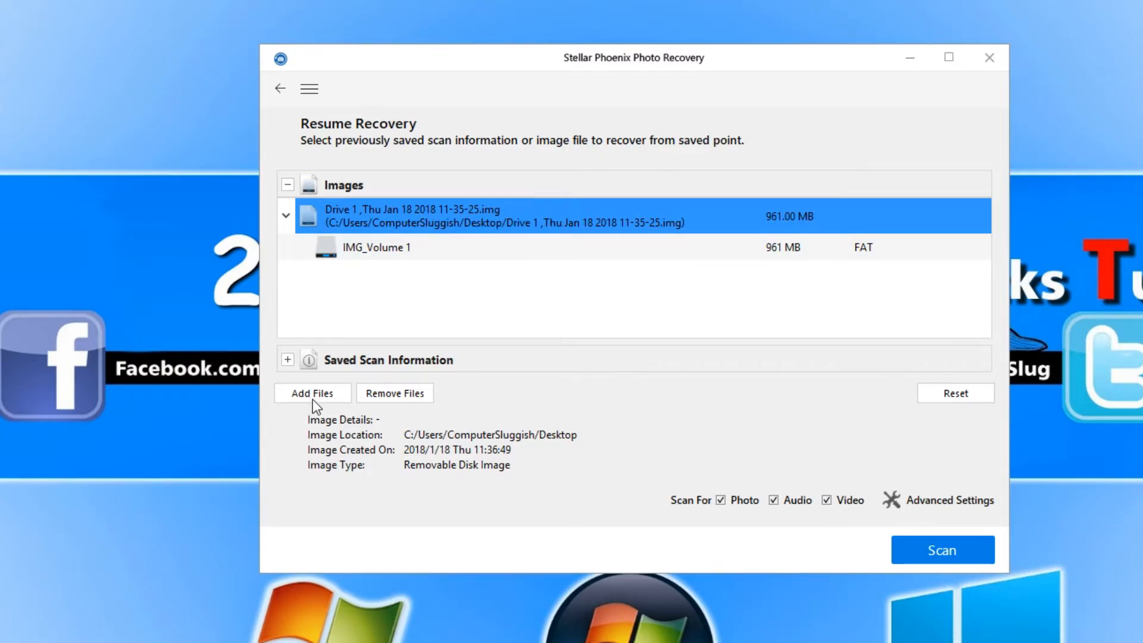
pyautogui.moveTo(386, 435)
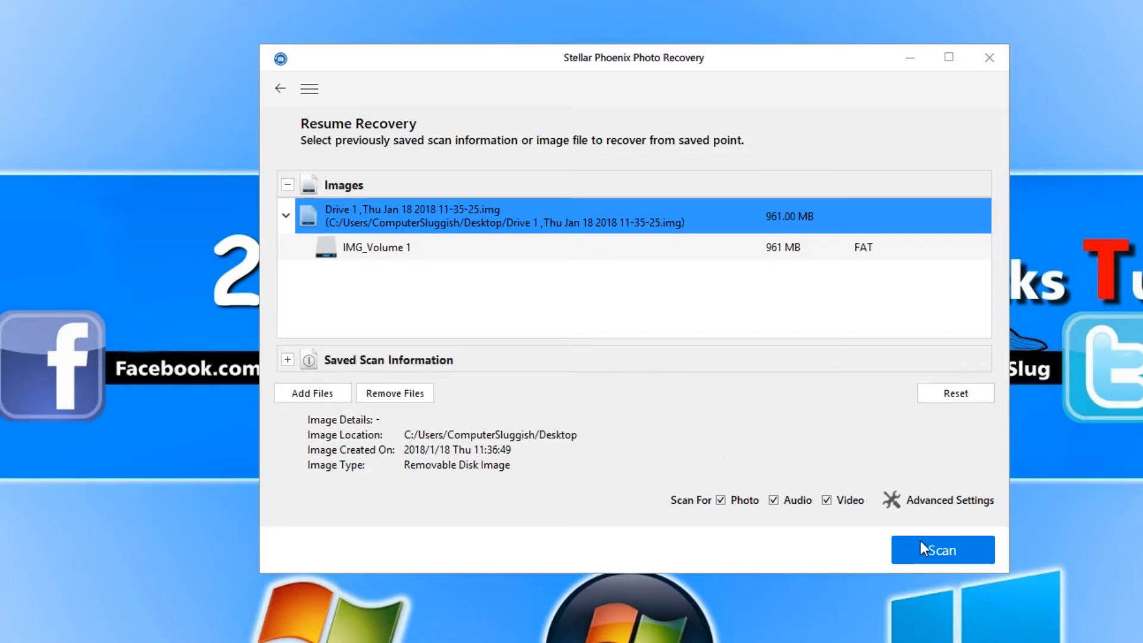
pyautogui.click(941, 549)
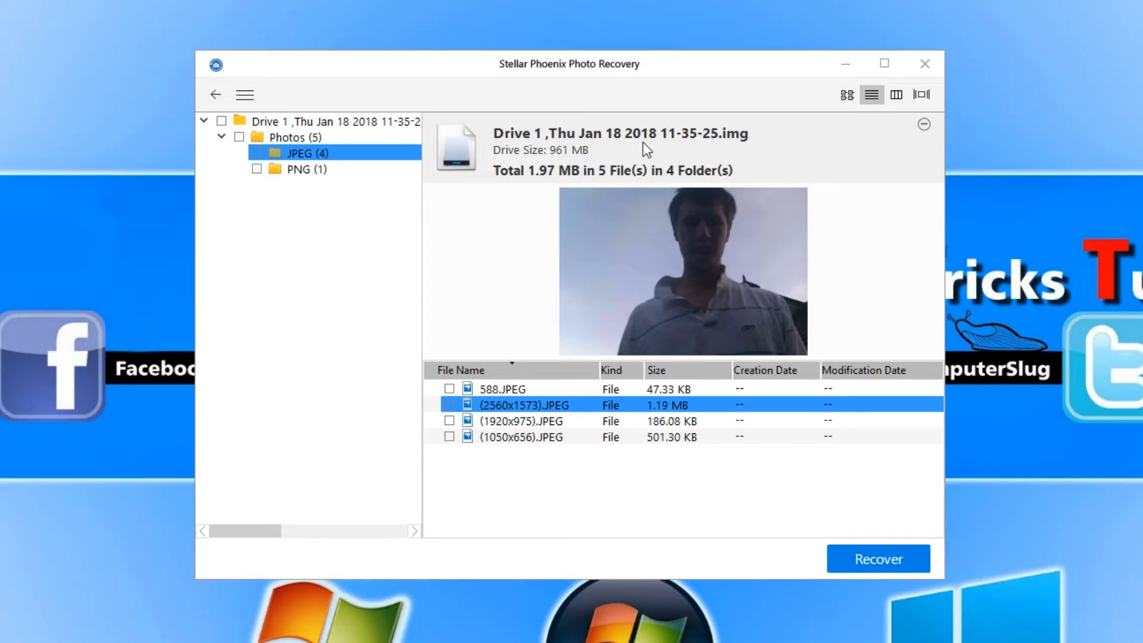
pyautogui.moveTo(769, 204)
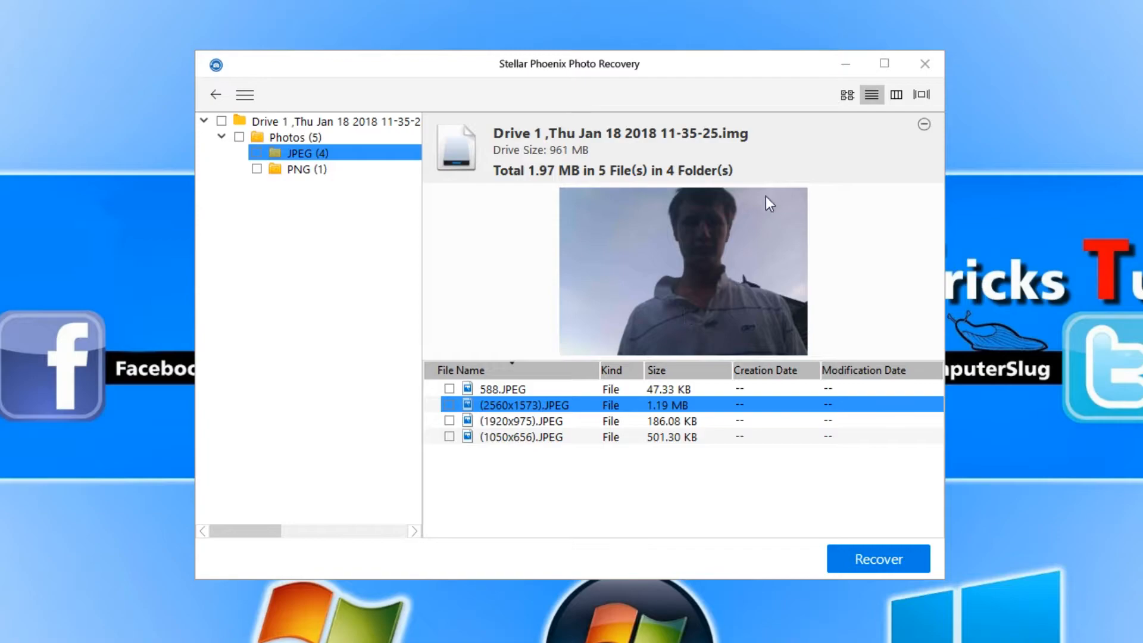
# Step: Preview (1050x656).JPEG, 588.JPEG and the PNG folder, then go back and answer the save prompt
pyautogui.click(522, 436)
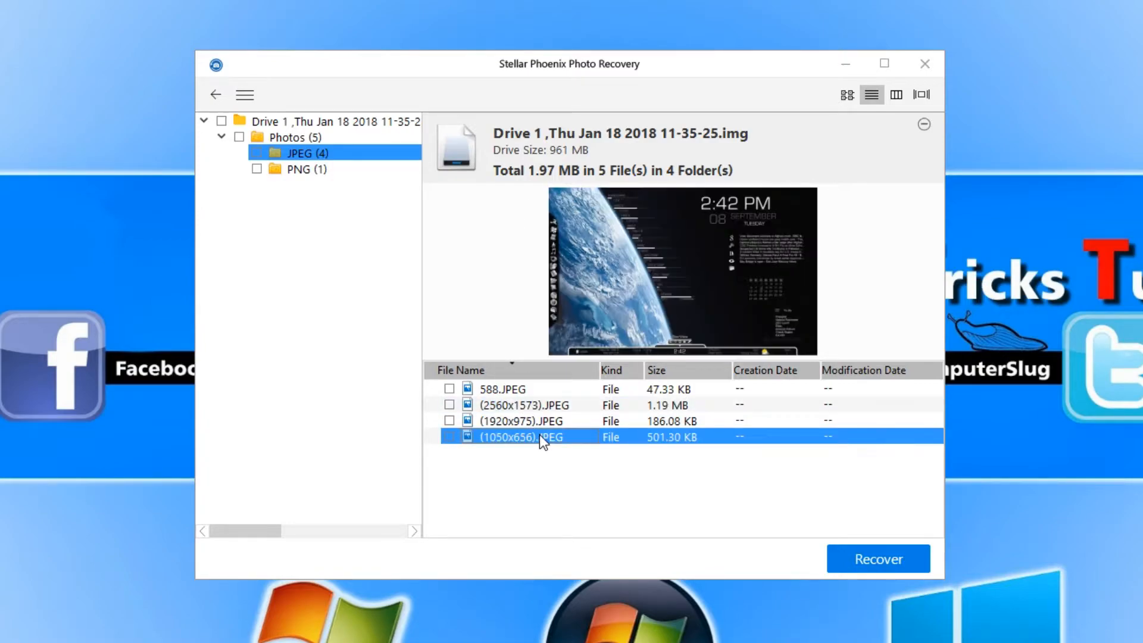
pyautogui.click(501, 389)
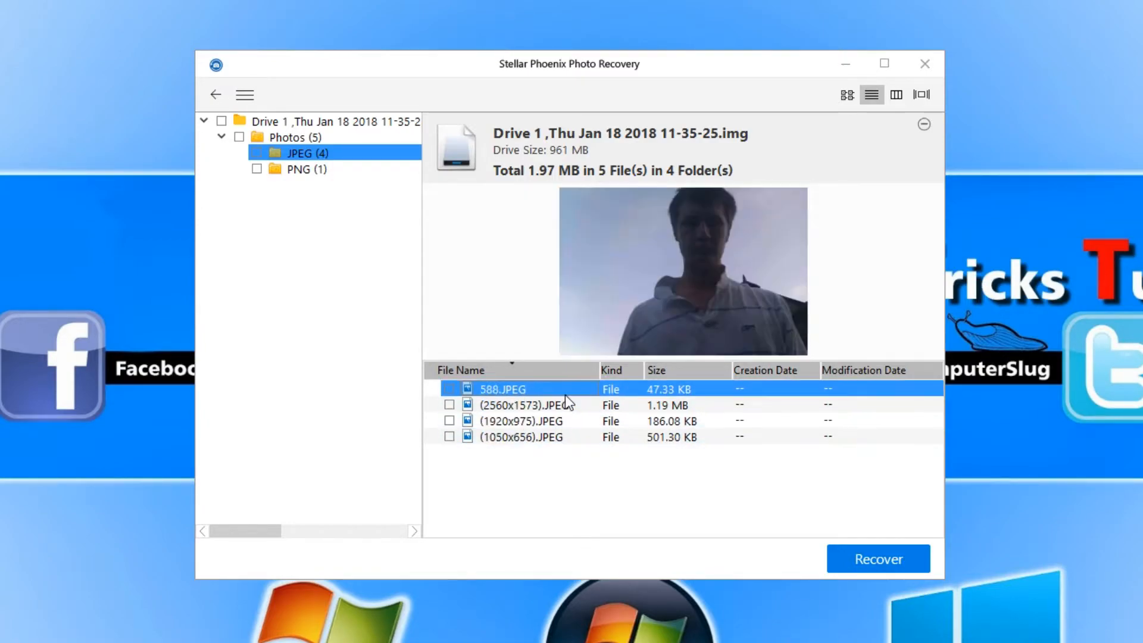
pyautogui.click(299, 168)
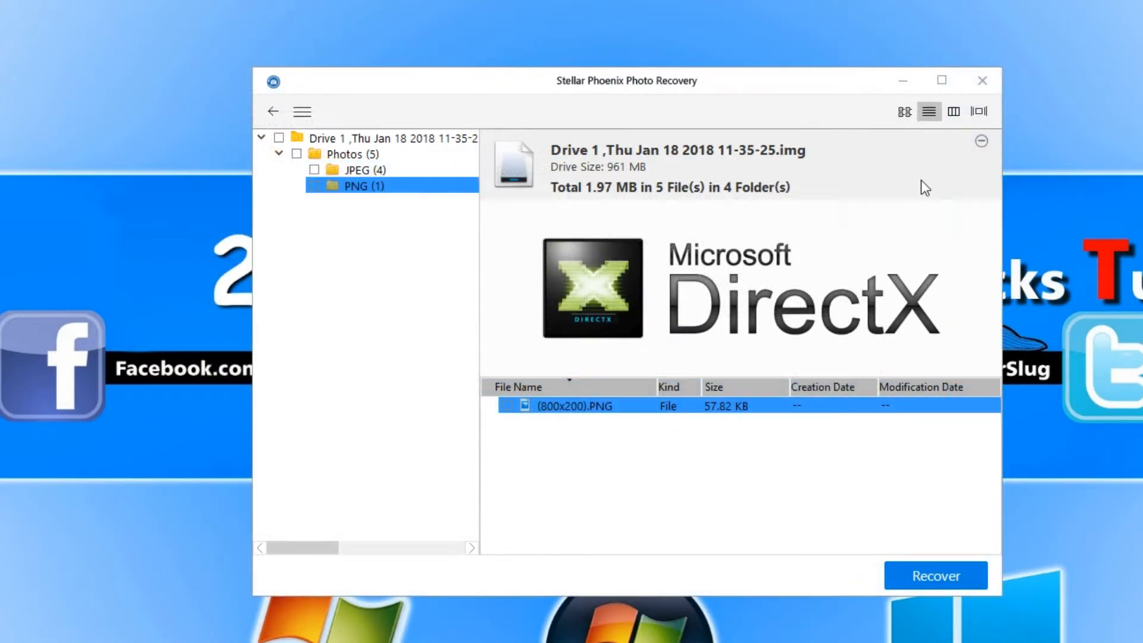
pyautogui.click(273, 111)
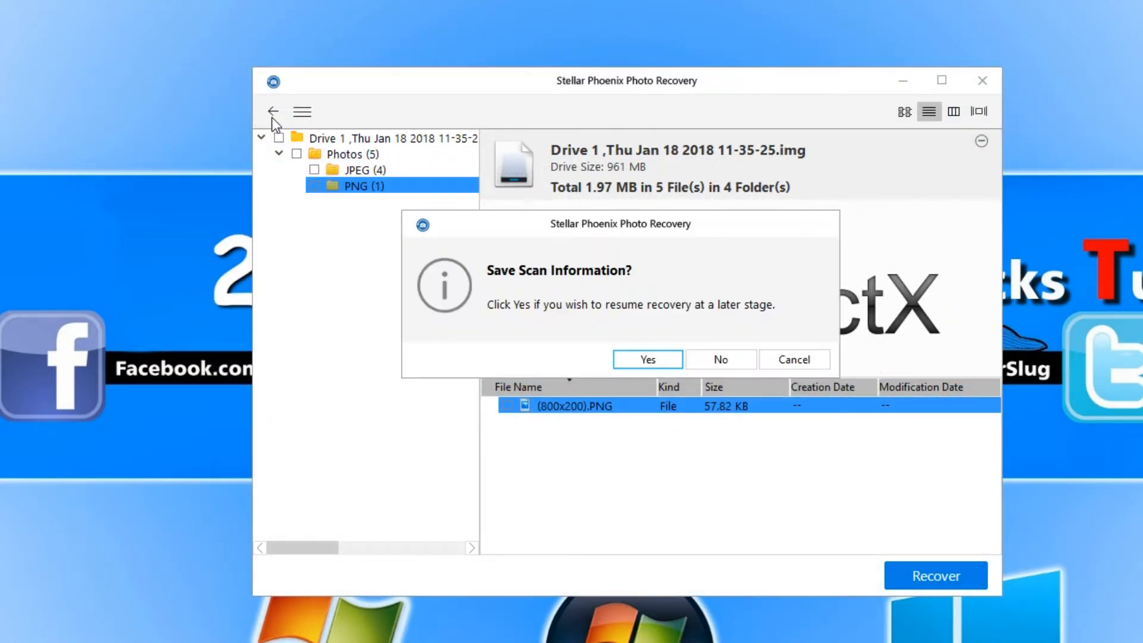
pyautogui.click(720, 360)
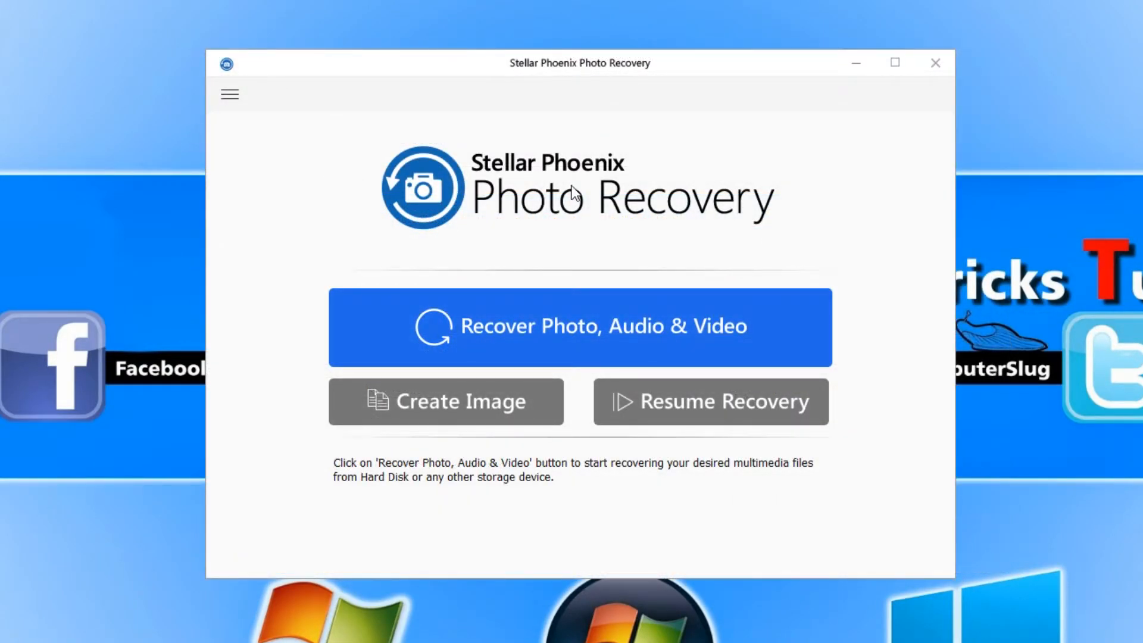
pyautogui.moveTo(653, 130)
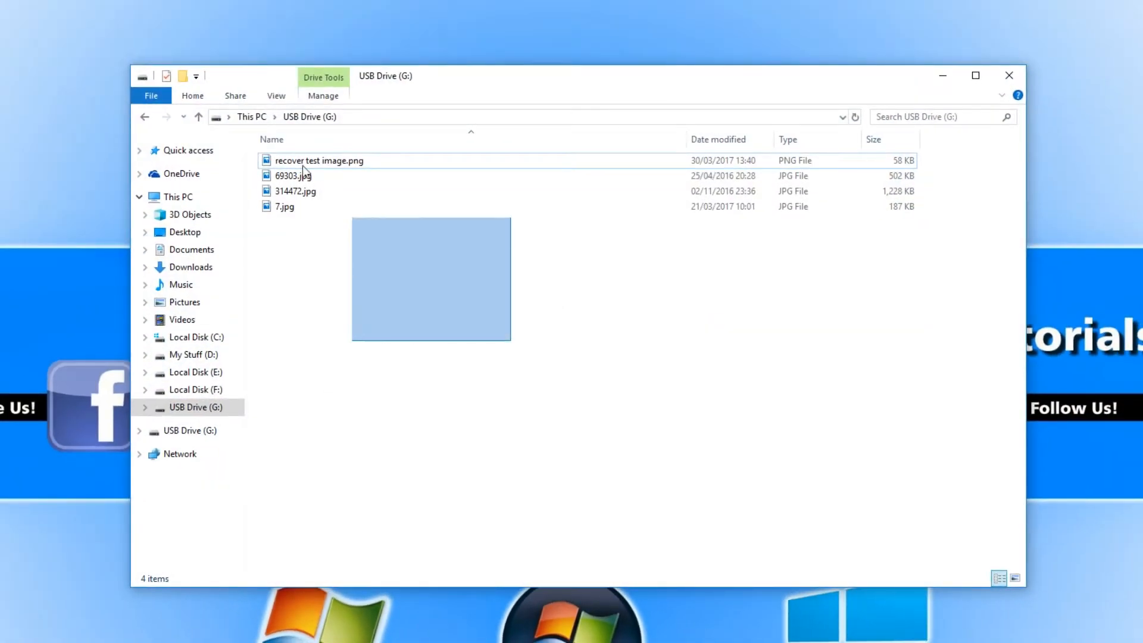
# Step: Select all four photos on USB Drive (G:) and confirm their permanent deletion
pyautogui.press('ctrl+a')
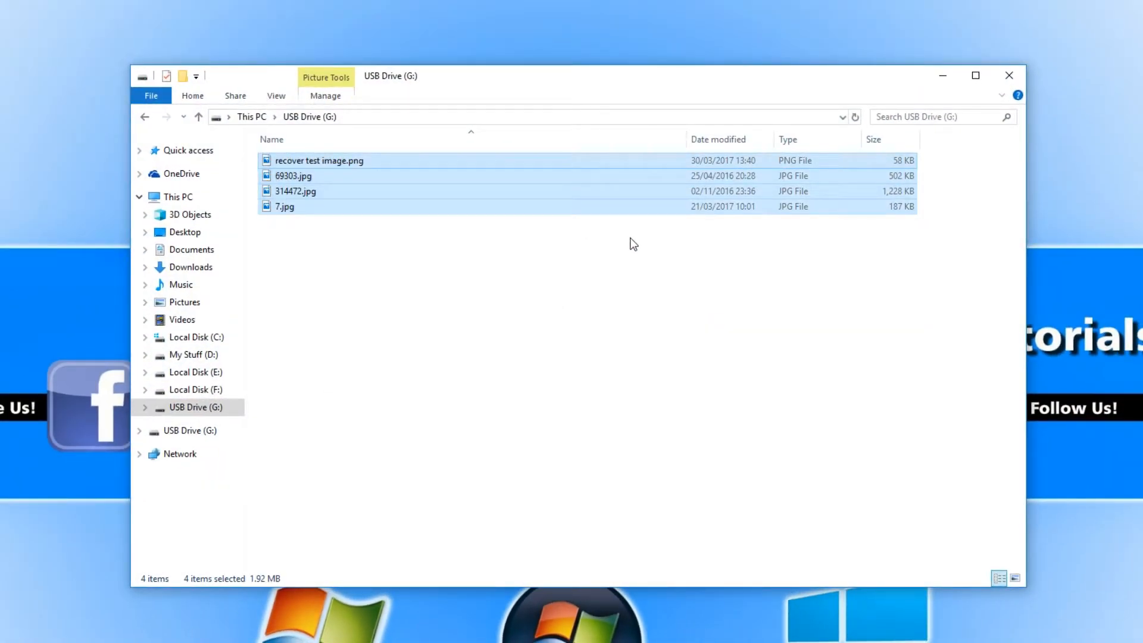
pyautogui.press('Delete')
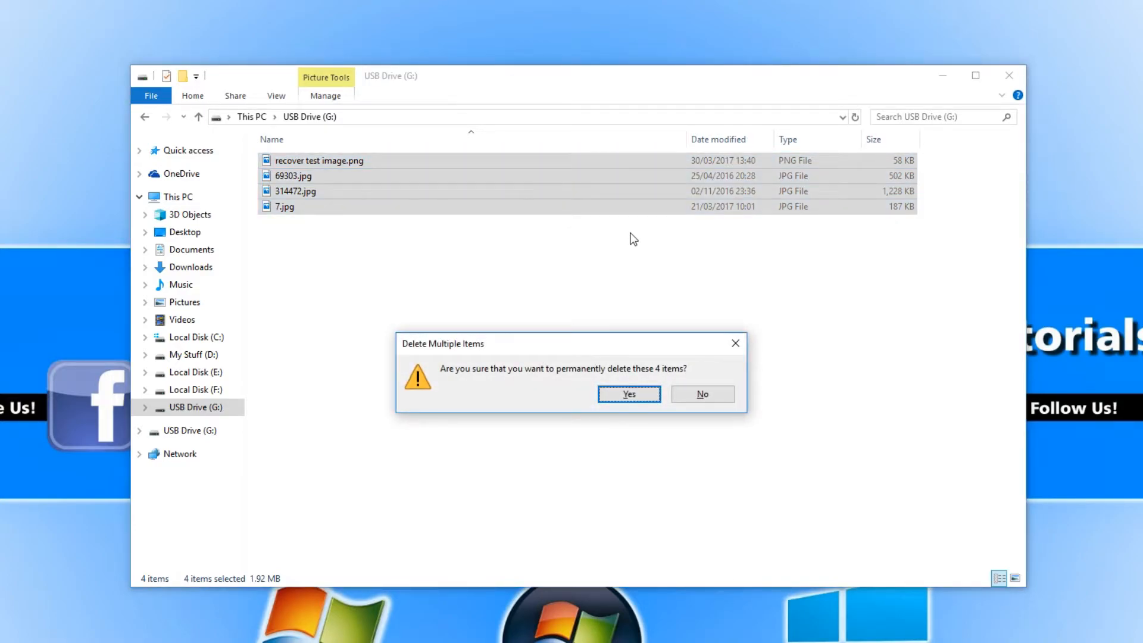
pyautogui.click(627, 394)
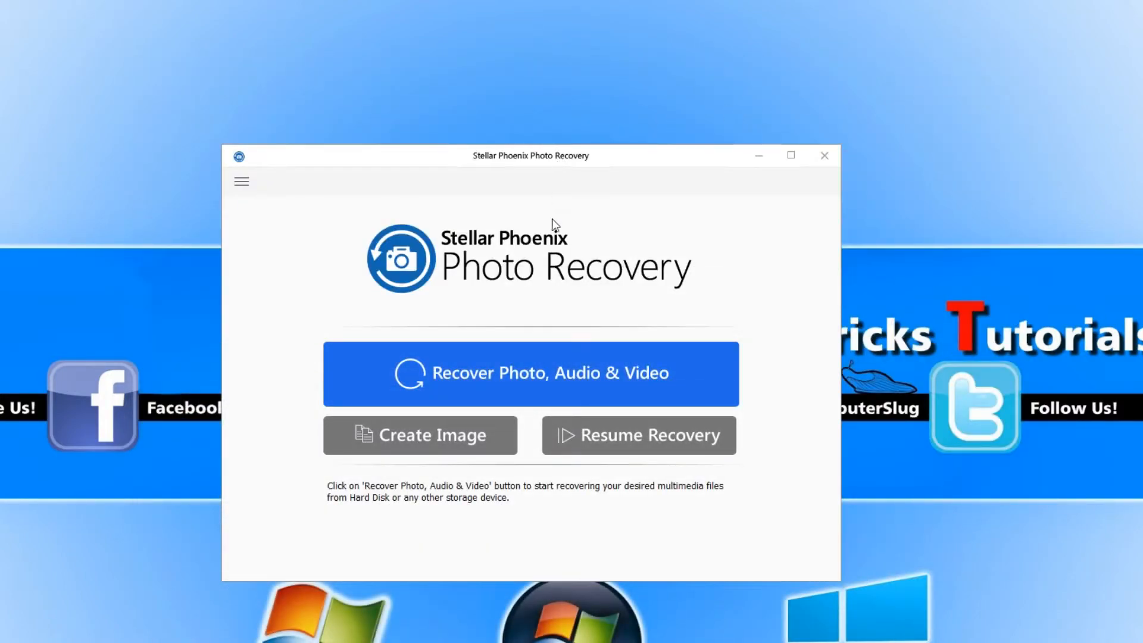
# Step: Choose 'Recover Photo, Audio & Video' to list the storage media for scanning
pyautogui.click(530, 373)
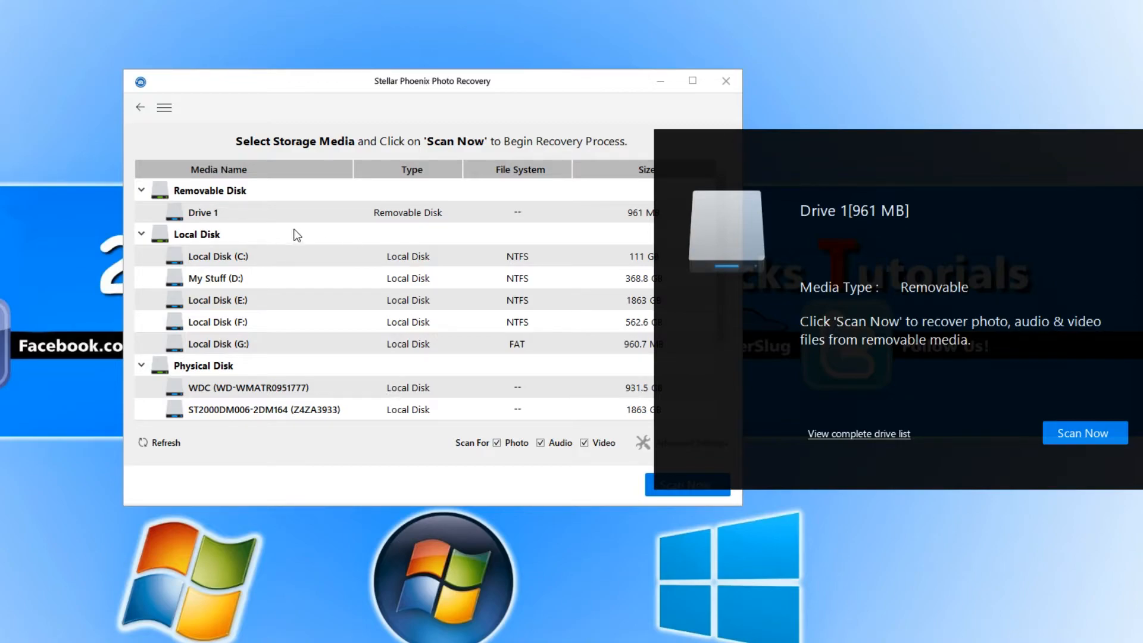
pyautogui.moveTo(807, 343)
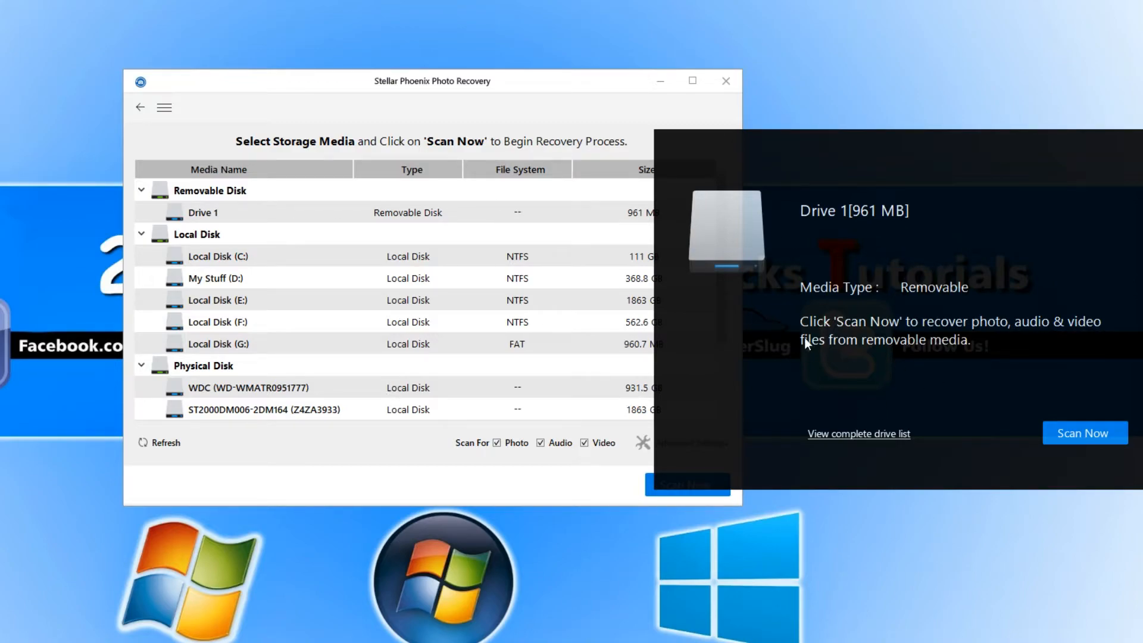
pyautogui.moveTo(955, 314)
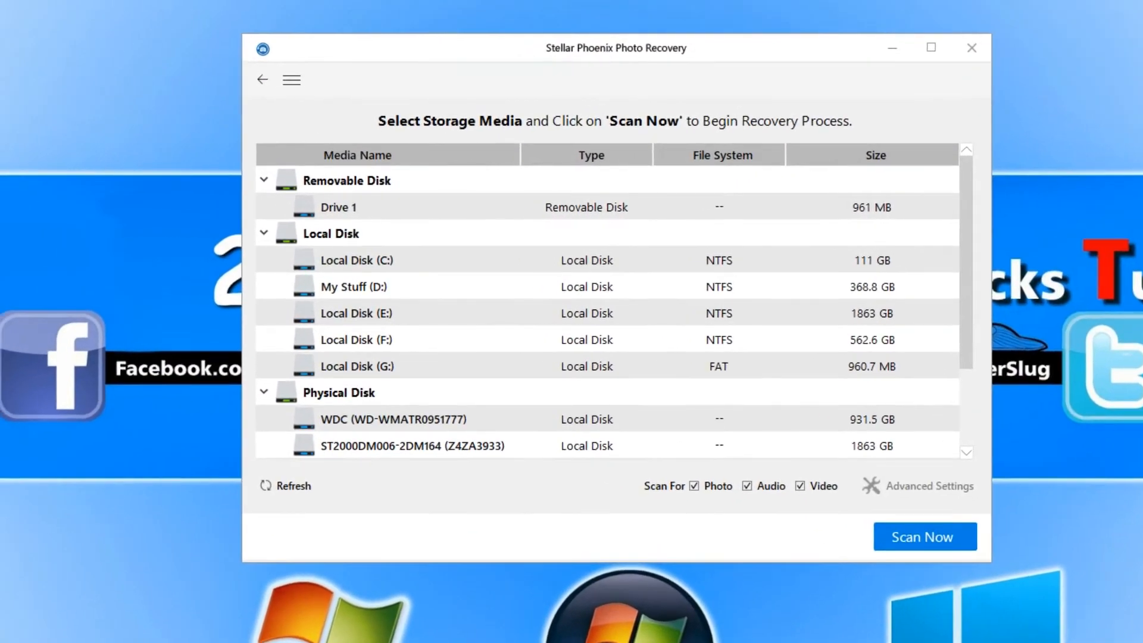
# Step: Select Drive 1, open Advanced Settings and scroll through the photo format list
pyautogui.click(338, 207)
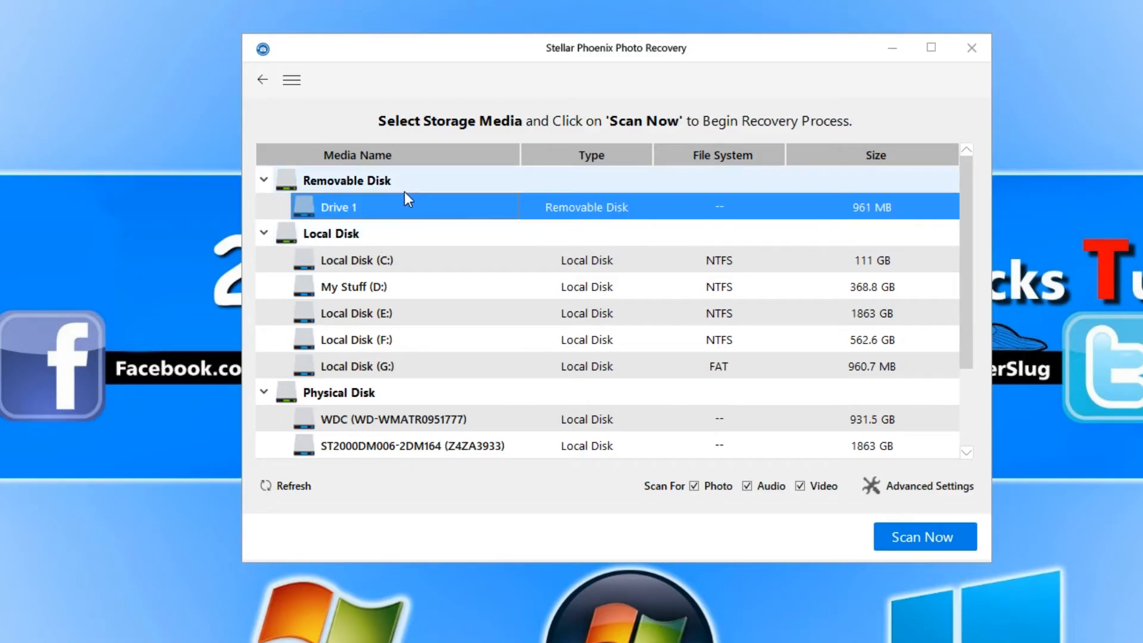
pyautogui.moveTo(430, 208)
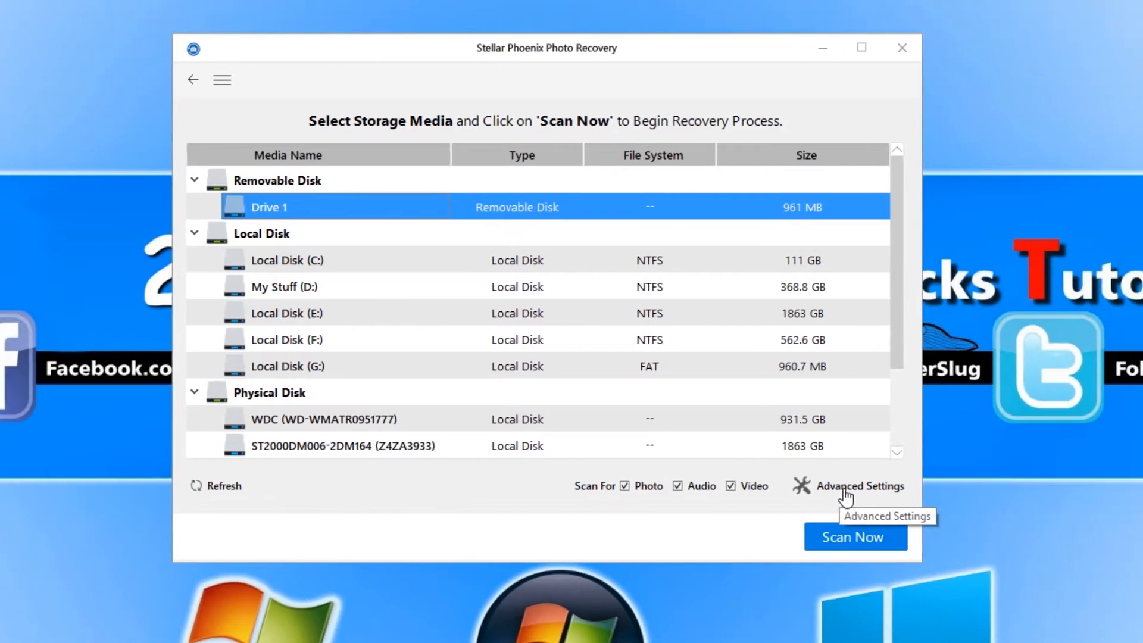
pyautogui.click(857, 486)
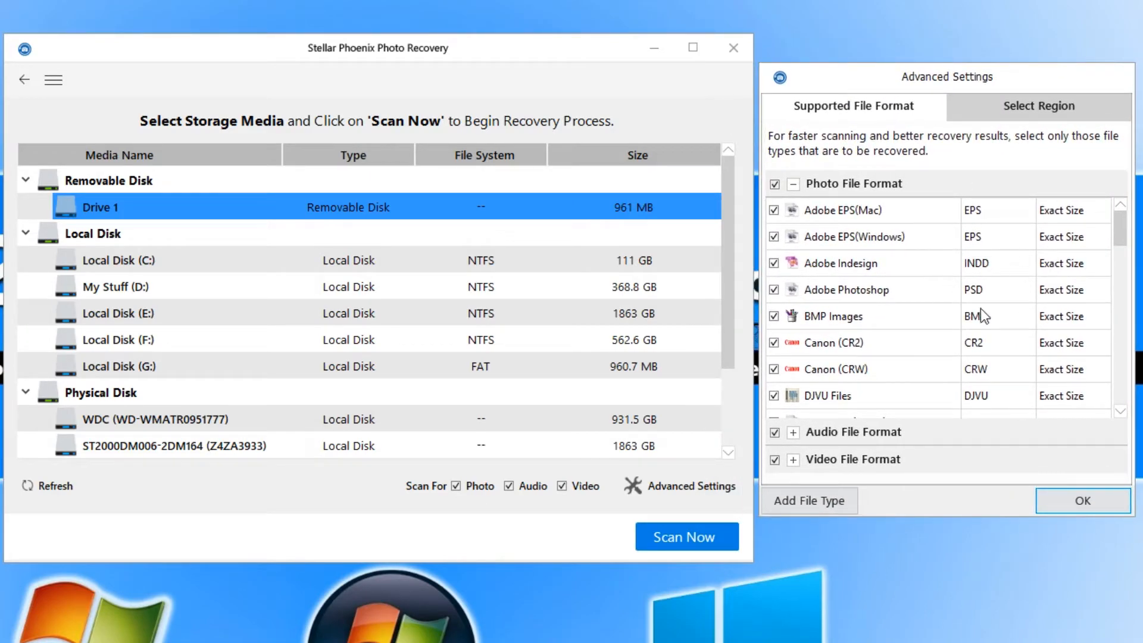
pyautogui.moveTo(1076, 247)
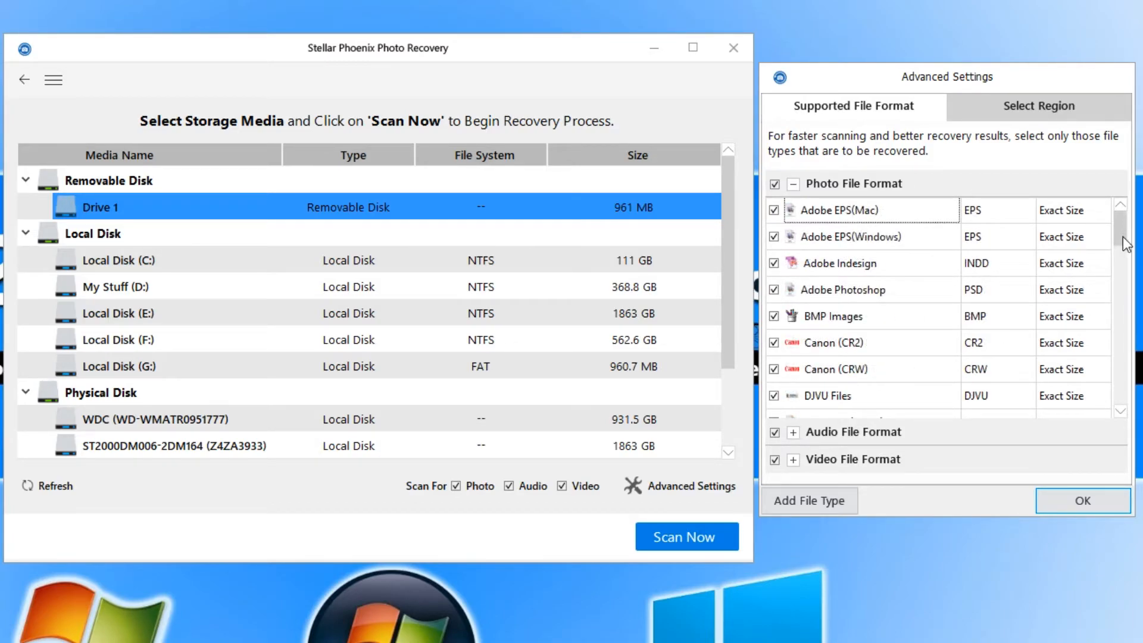
pyautogui.scroll(-3)
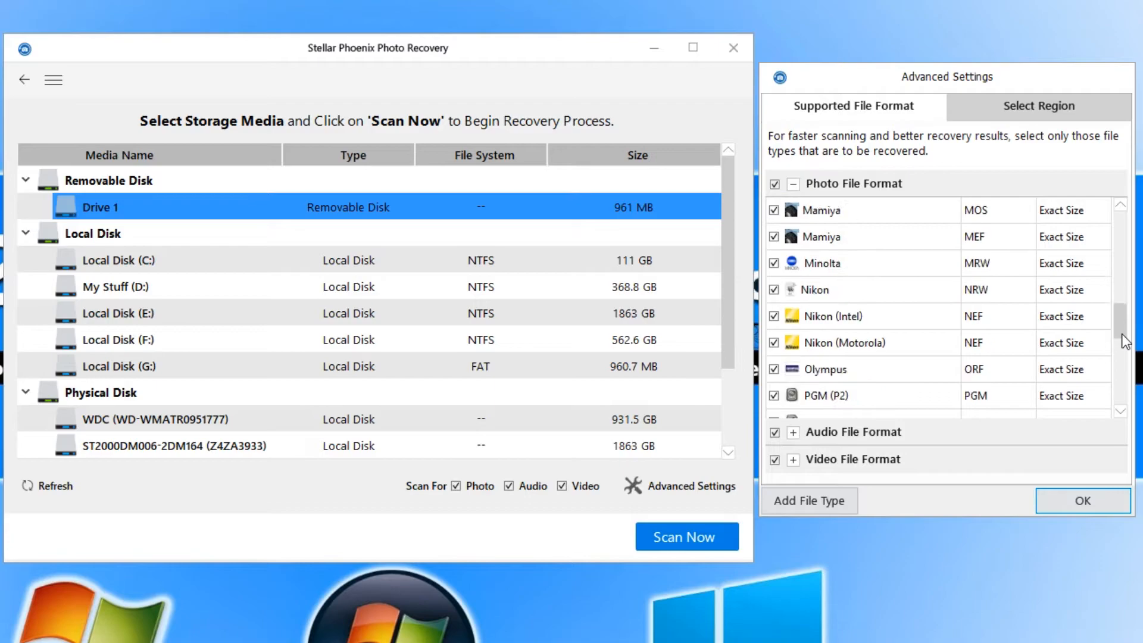
pyautogui.scroll(-3)
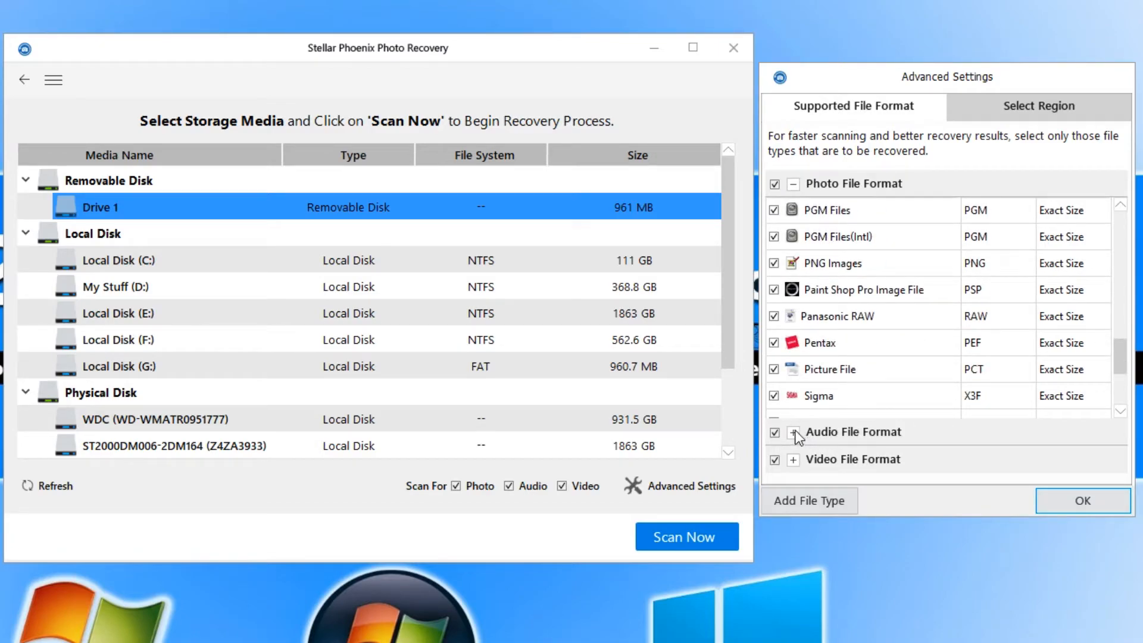
# Step: Expand the Audio and Video File Format sections to review their checked formats
pyautogui.click(794, 432)
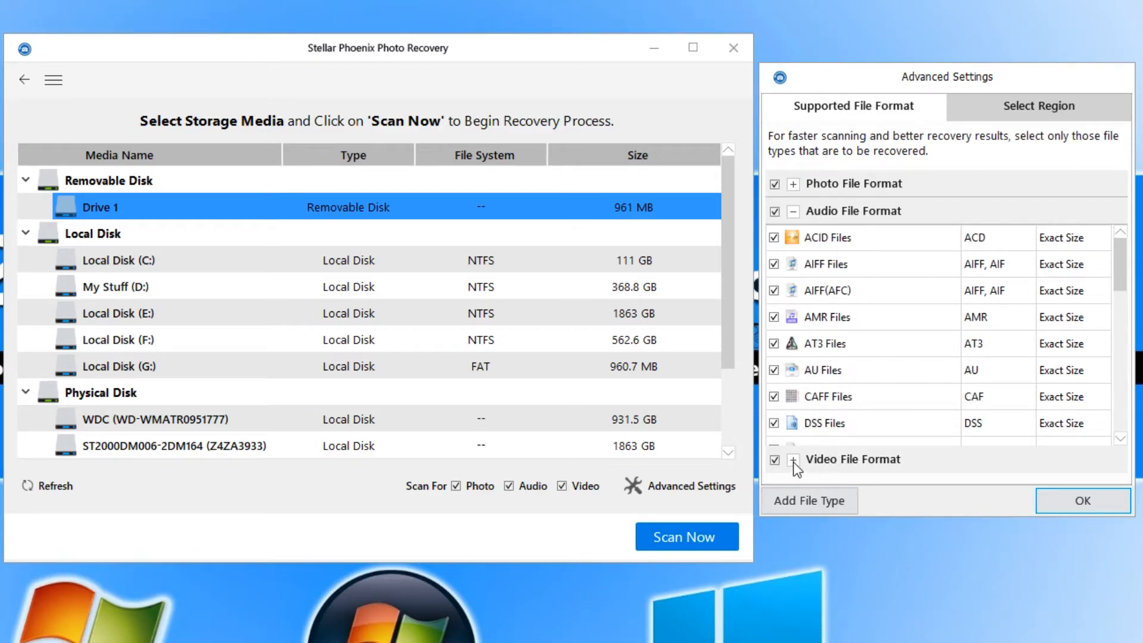
pyautogui.click(792, 465)
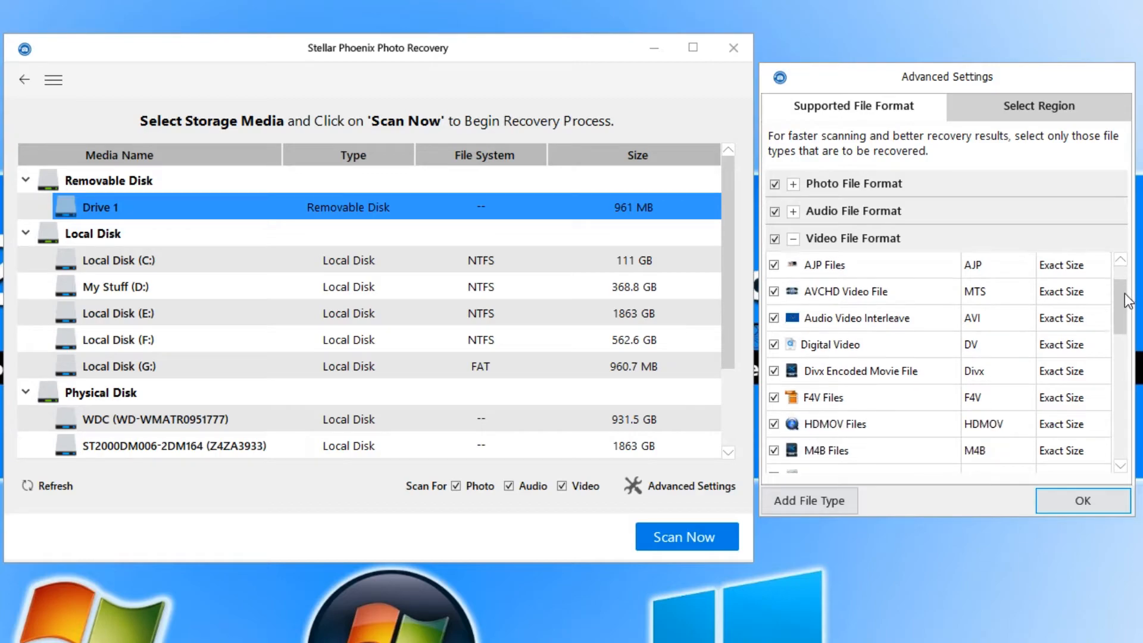
pyautogui.scroll(-3)
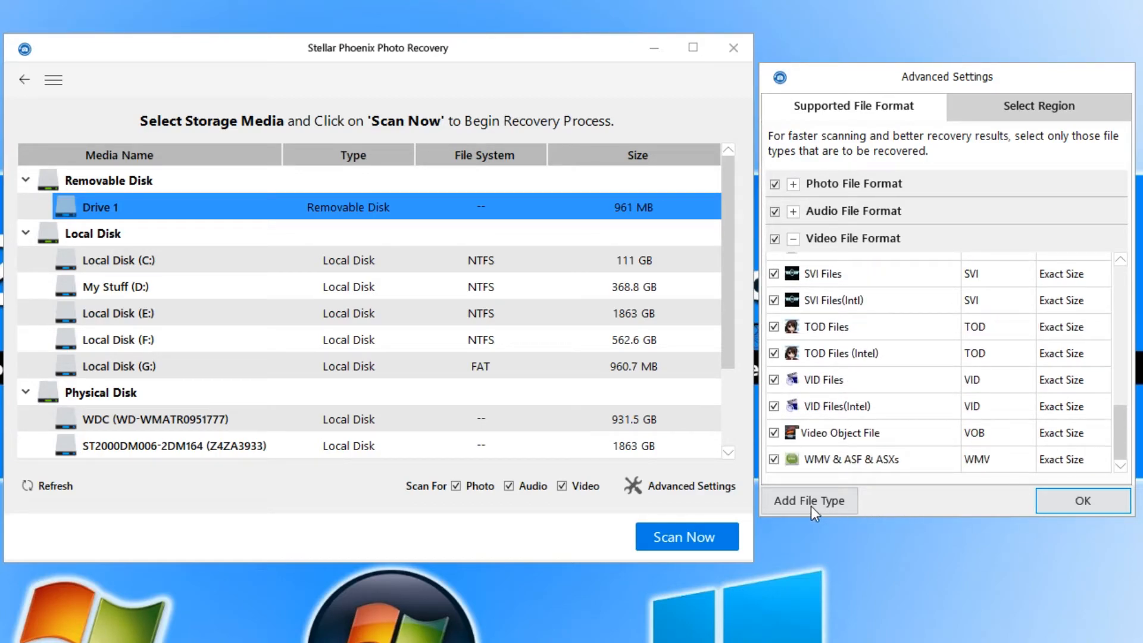
pyautogui.click(808, 500)
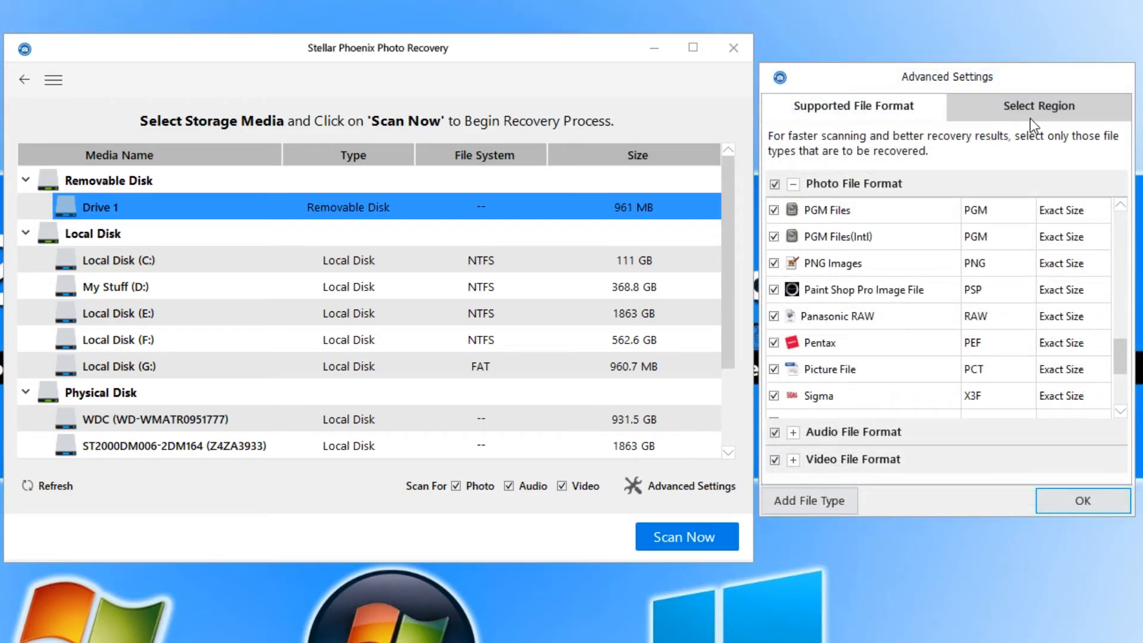
# Step: Show the Select Region tab with the full sector range 0 to 246016
pyautogui.click(1038, 106)
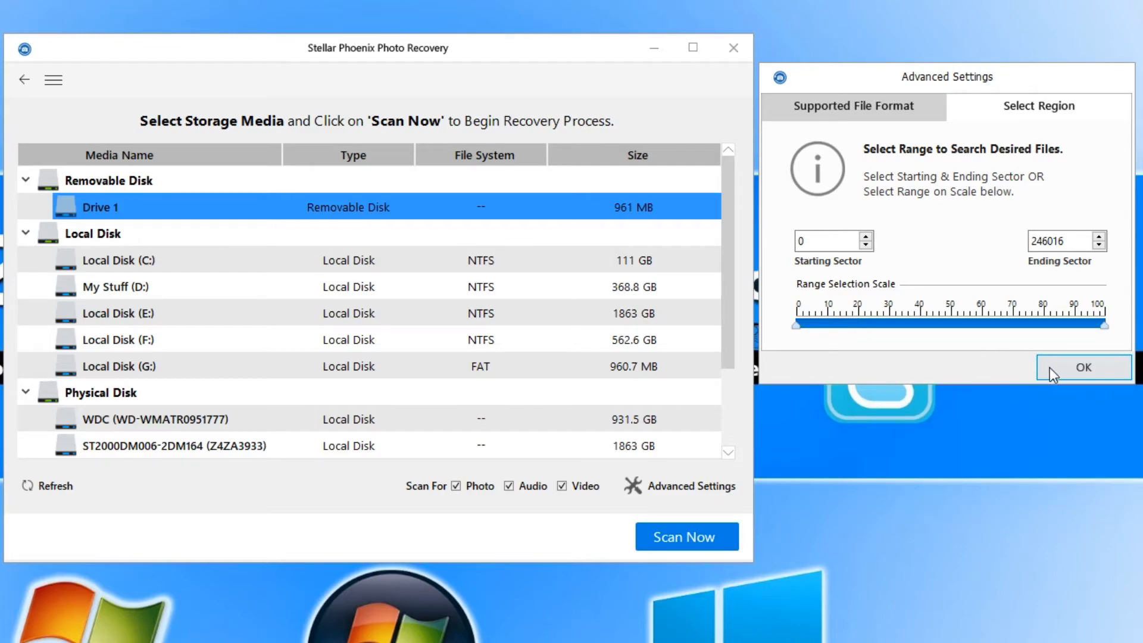
# Step: Accept the advanced settings, start scanning Drive 1, then abort the scan early
pyautogui.click(1083, 368)
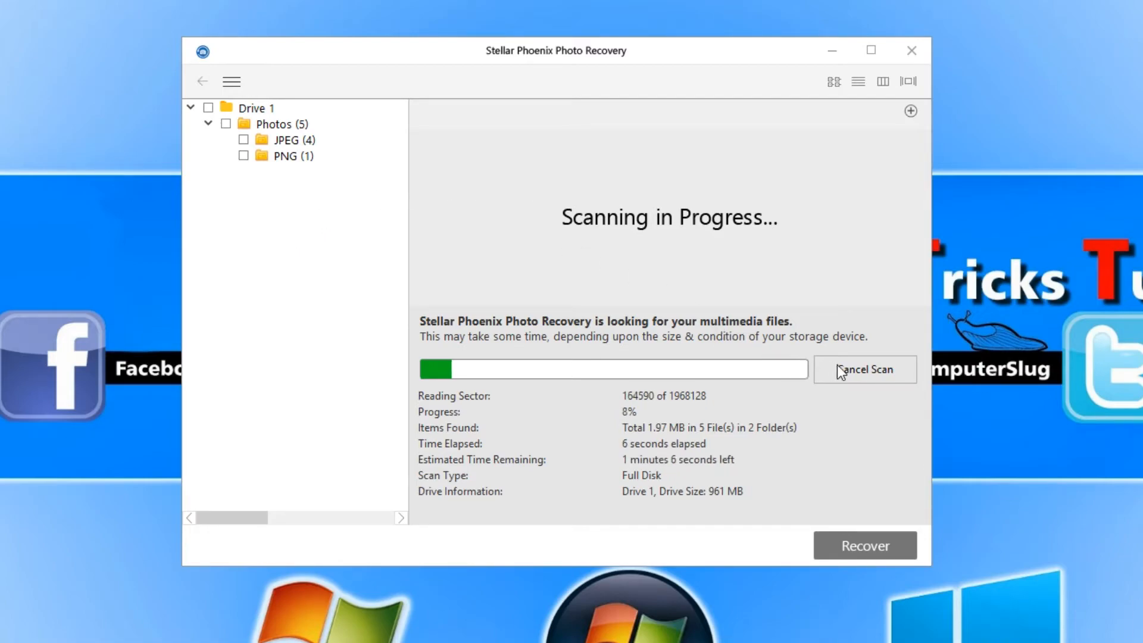
pyautogui.click(864, 369)
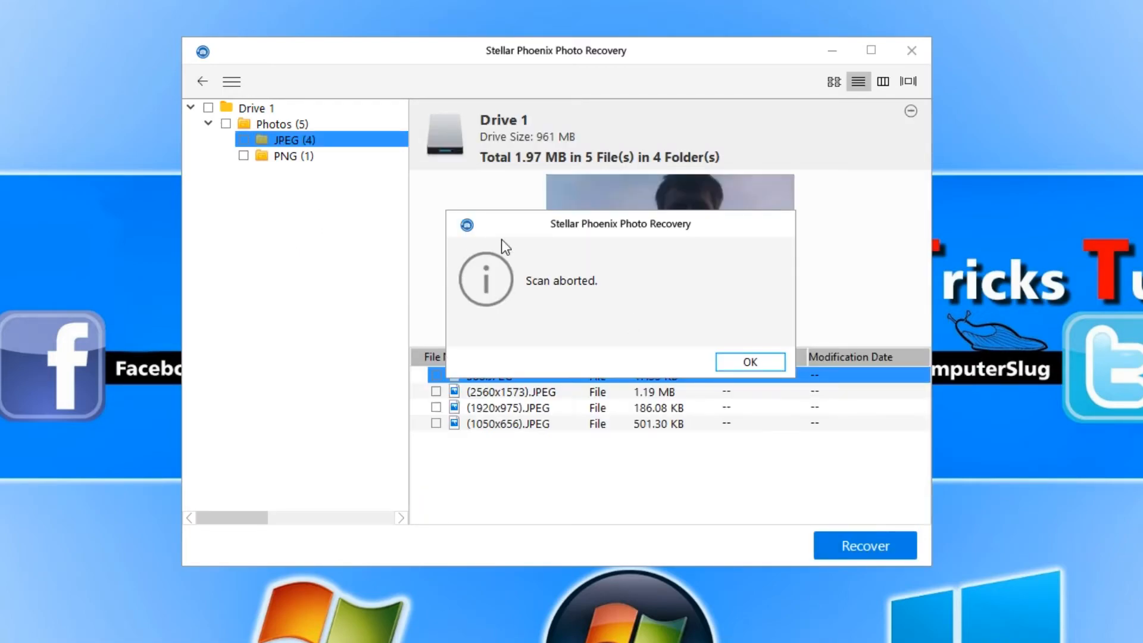
pyautogui.click(749, 362)
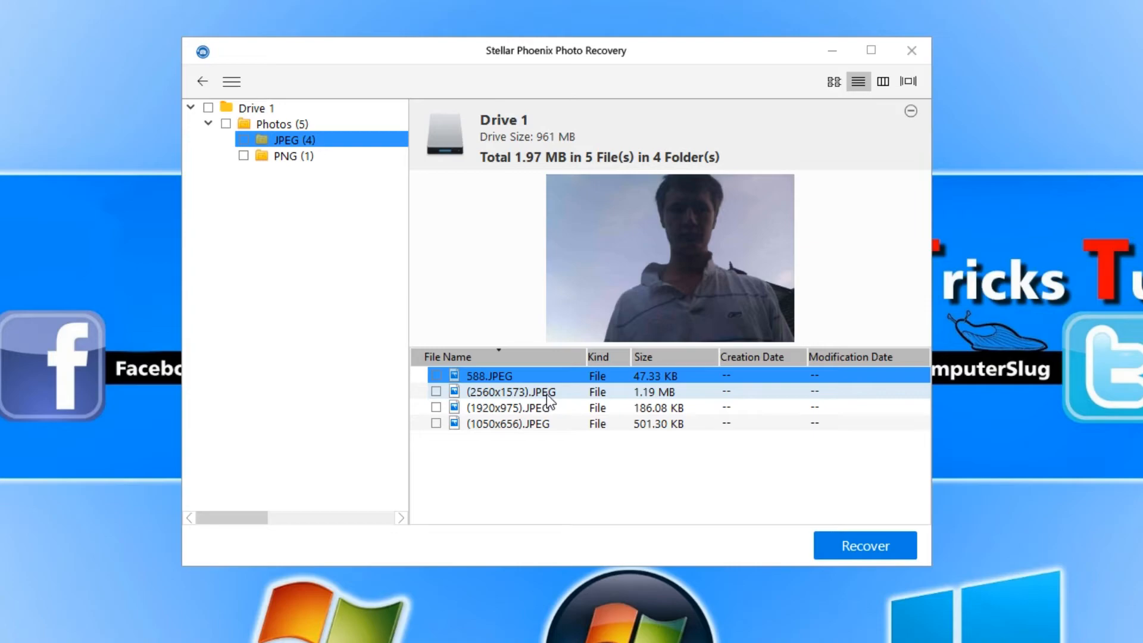
# Step: Preview the 1920x975 and 1050x656 recovered JPEG photos and change the display mode
pyautogui.click(509, 408)
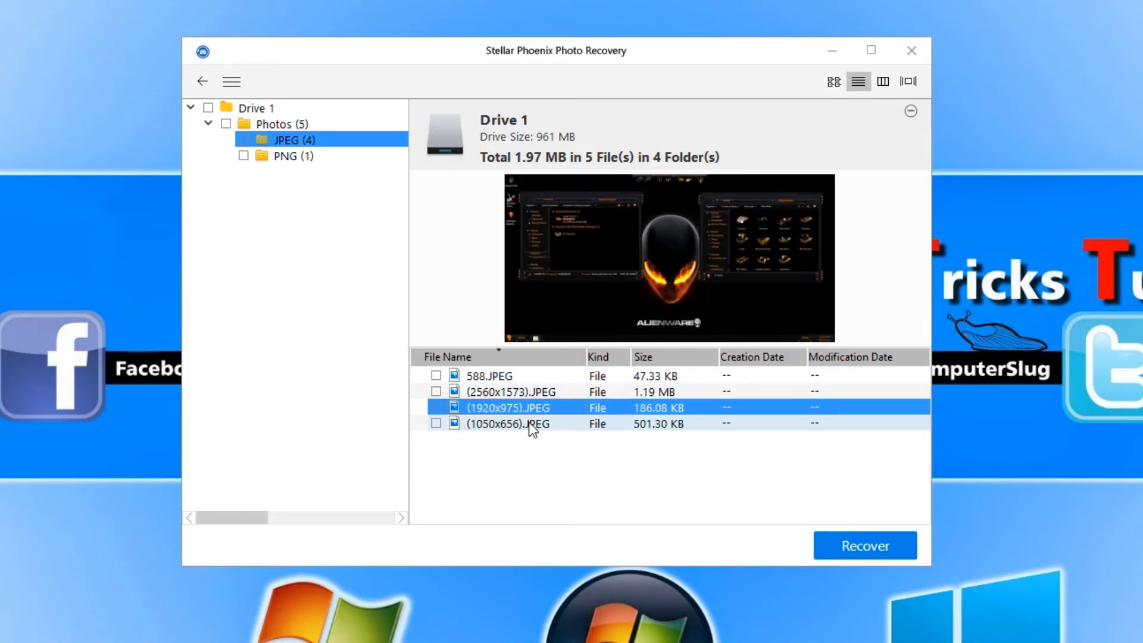
pyautogui.click(508, 424)
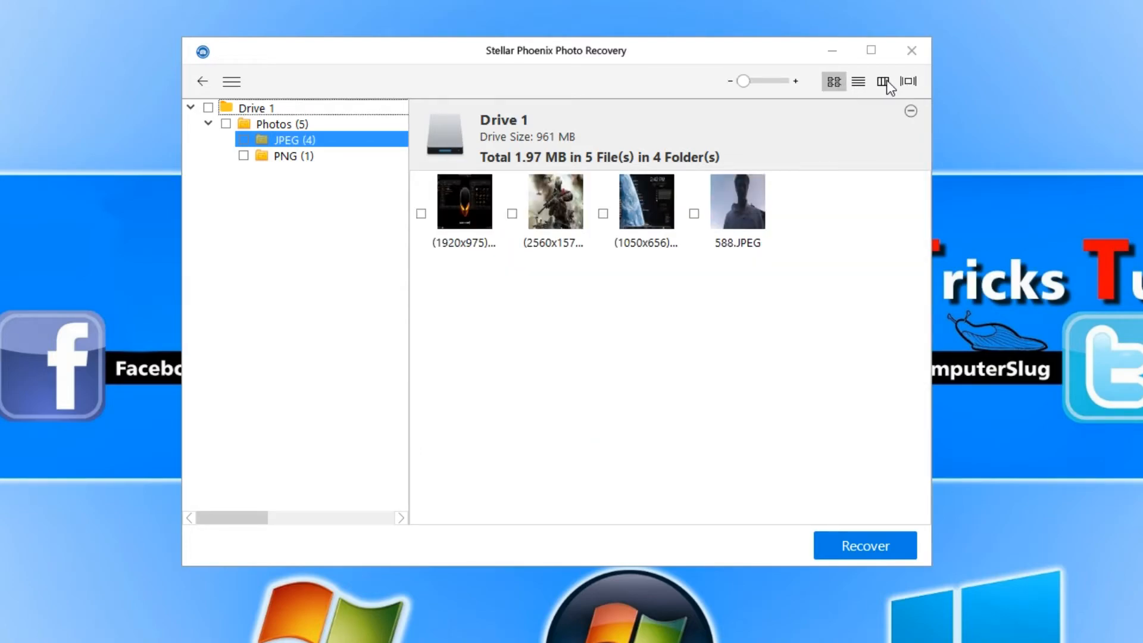
pyautogui.click(907, 81)
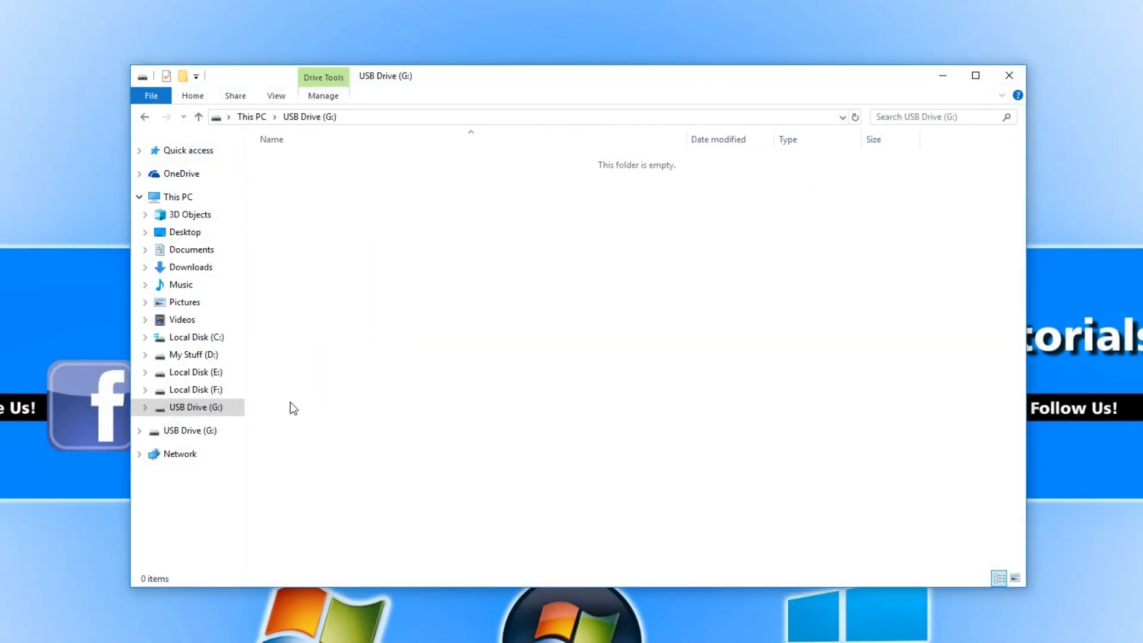
# Step: Quick-format USB Drive (G:) as 960 MB FAT from its right-click Format option
pyautogui.rightClick(195, 407)
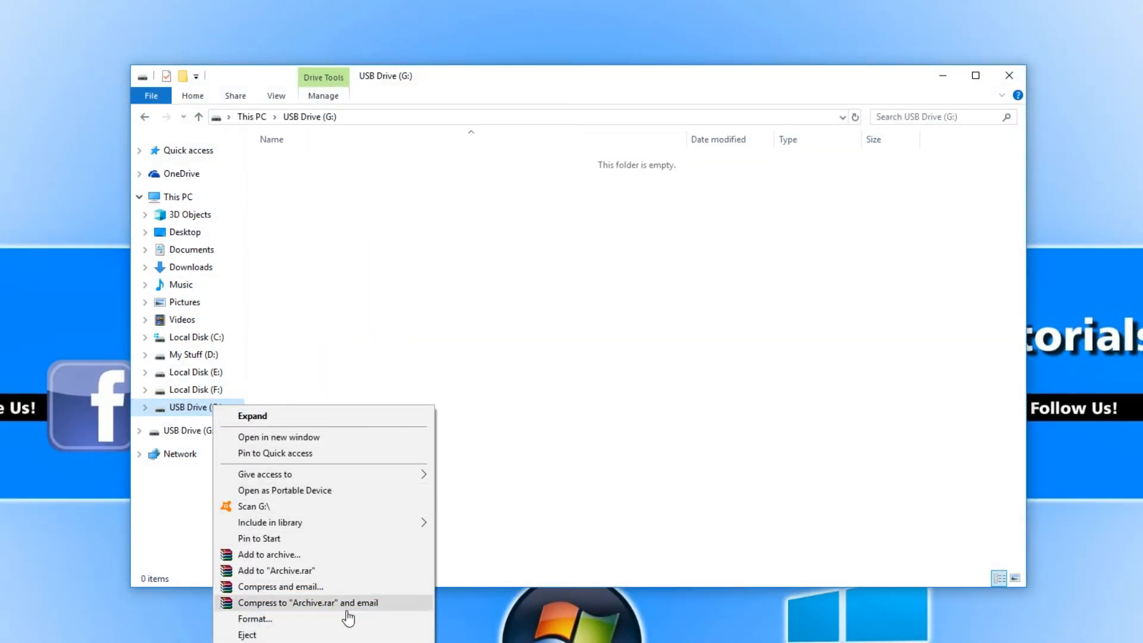
pyautogui.click(254, 618)
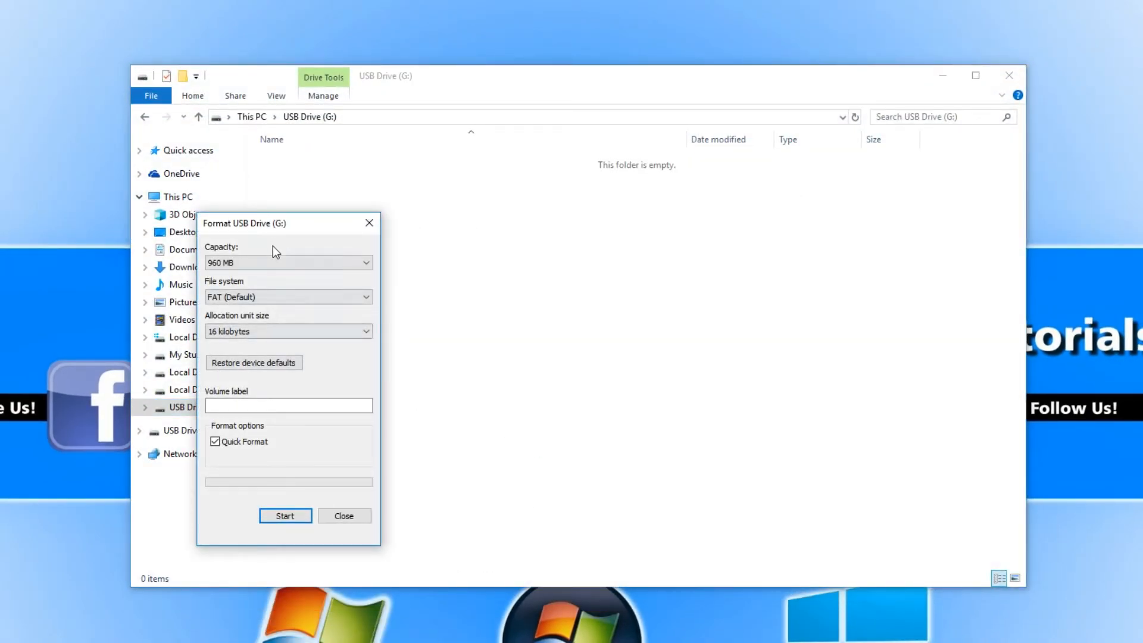
pyautogui.click(285, 516)
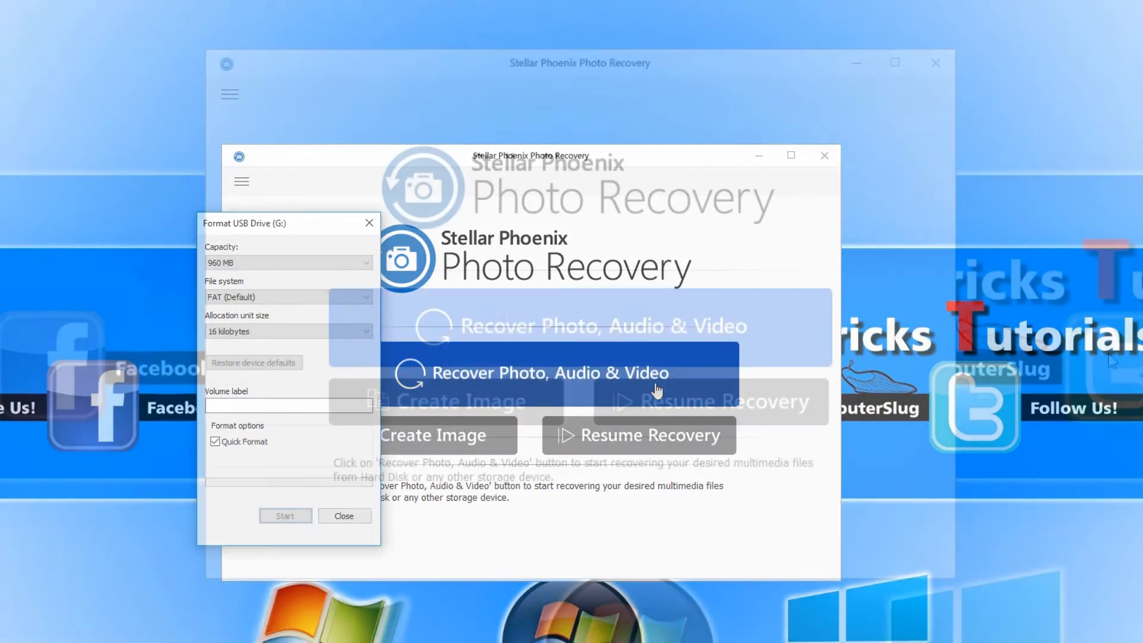
# Step: Start a new 'Recover Photo, Audio & Video' scan of Drive 1, then abort it
pyautogui.click(343, 515)
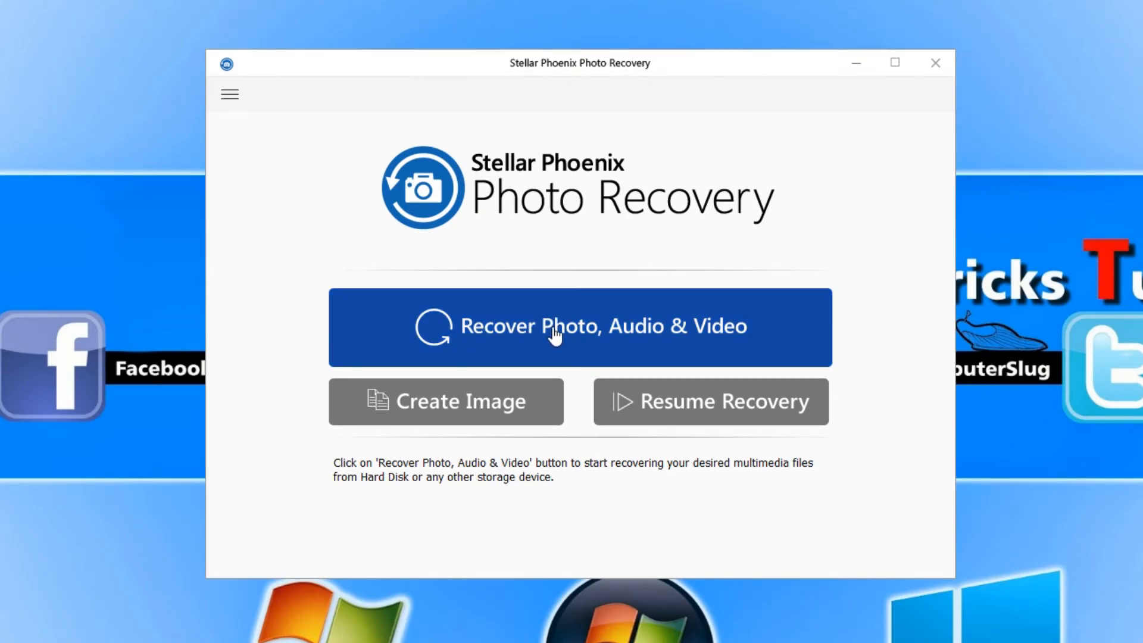
pyautogui.click(579, 326)
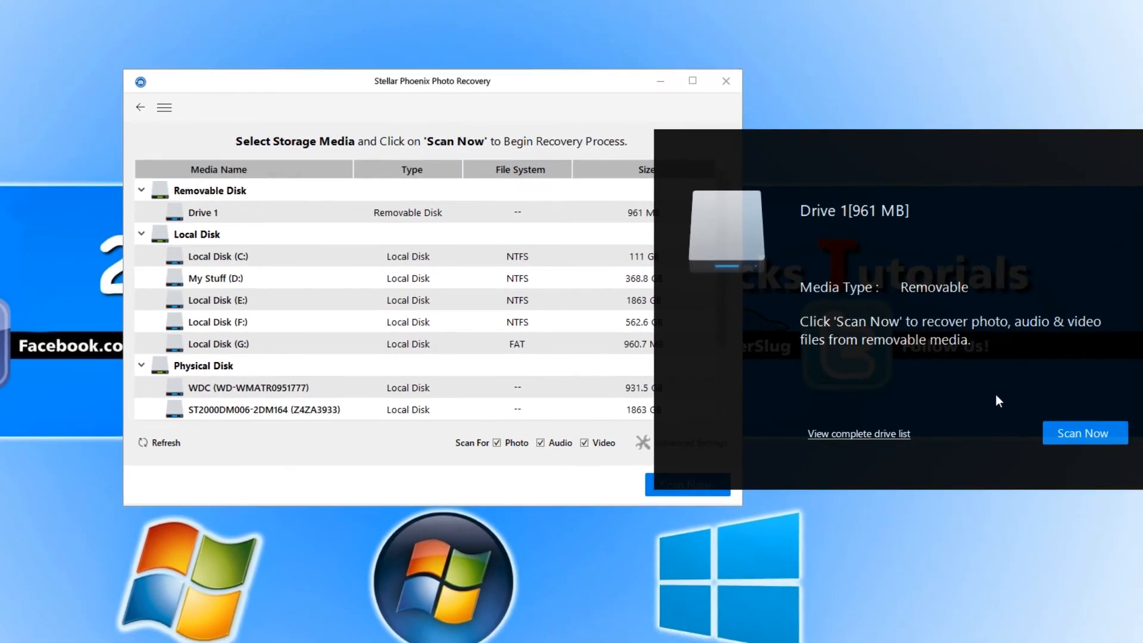
pyautogui.click(1084, 432)
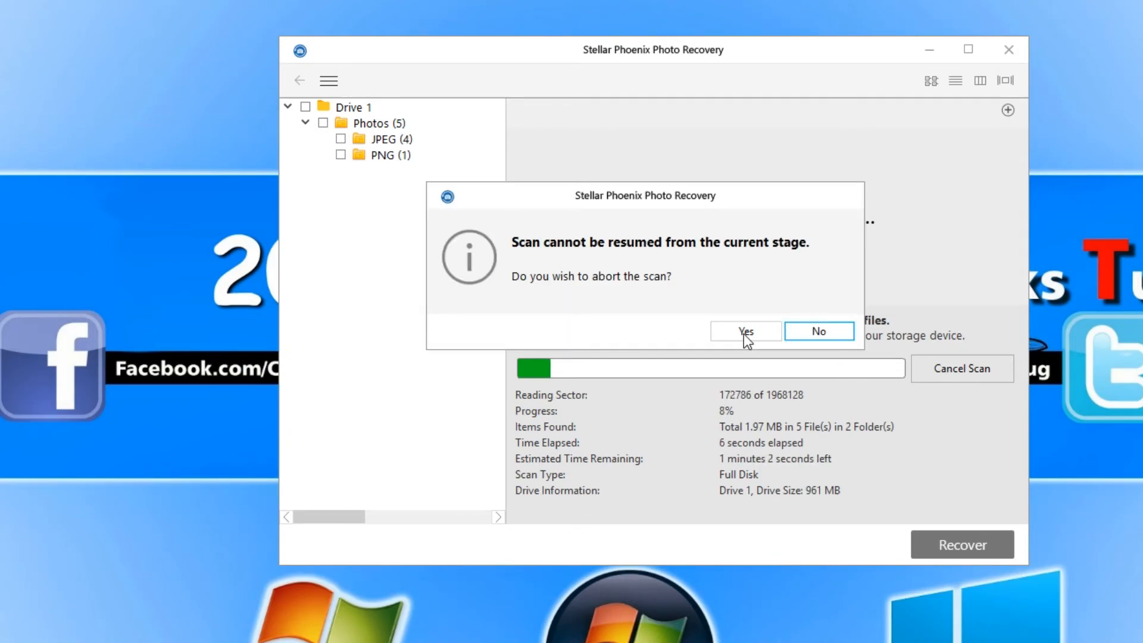
pyautogui.click(744, 331)
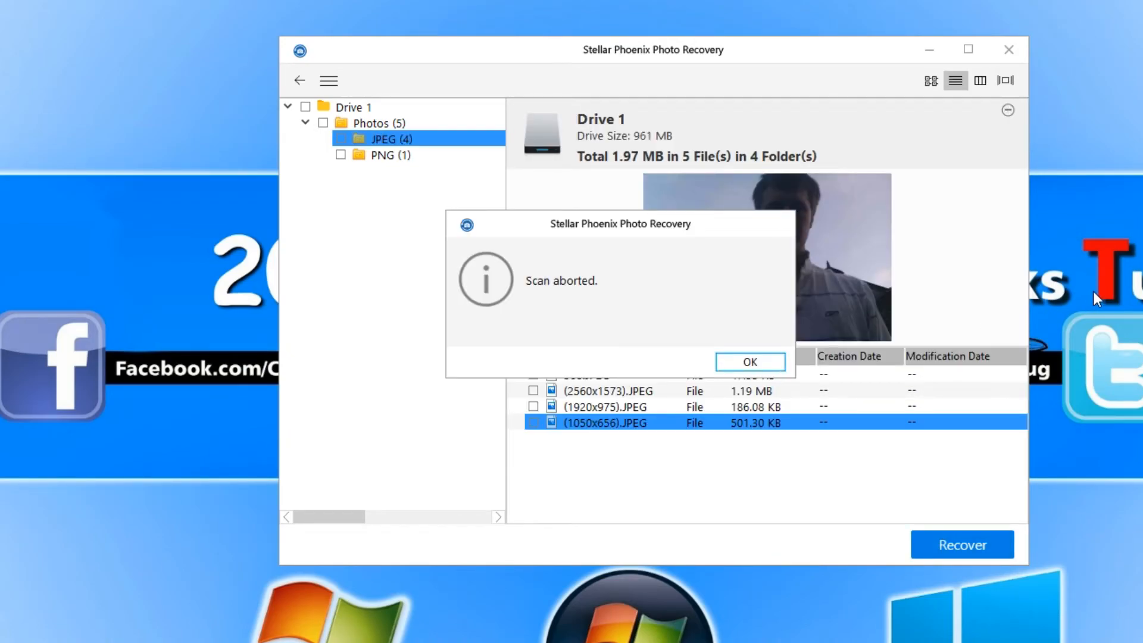